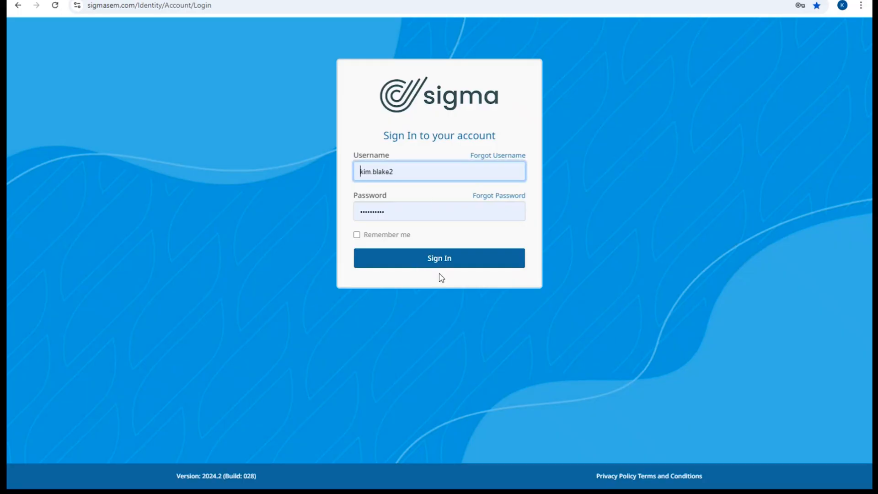
Sign in, then preview the Setup, Alarms and User menu options and close them
{"action": "left_click", "coordinate": [439, 258]}
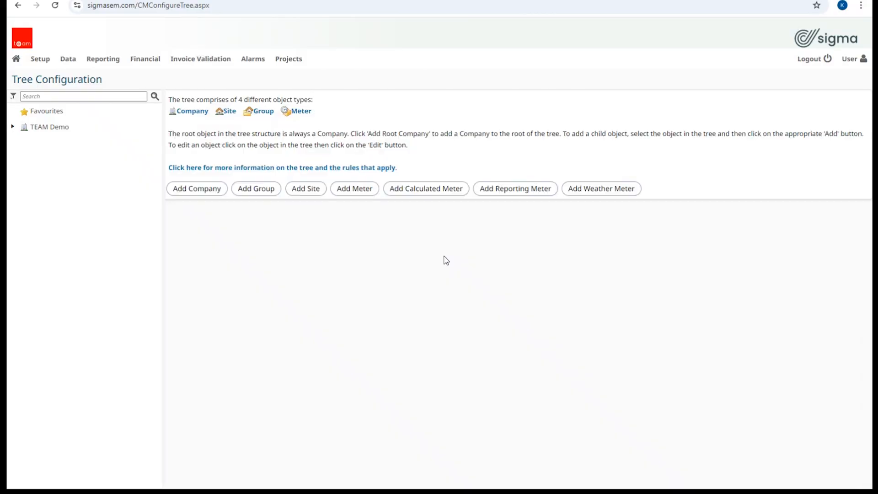
{"action": "left_click", "coordinate": [40, 59]}
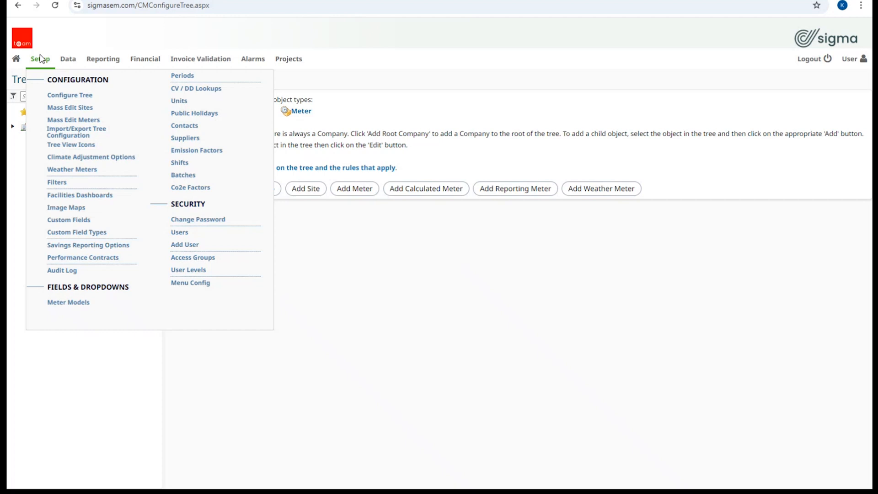
{"action": "left_click", "coordinate": [252, 58]}
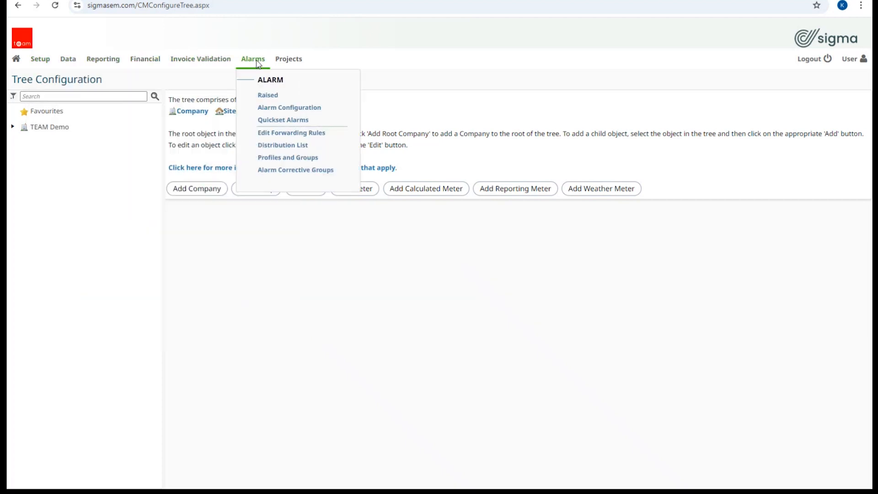
{"action": "left_click", "coordinate": [850, 58]}
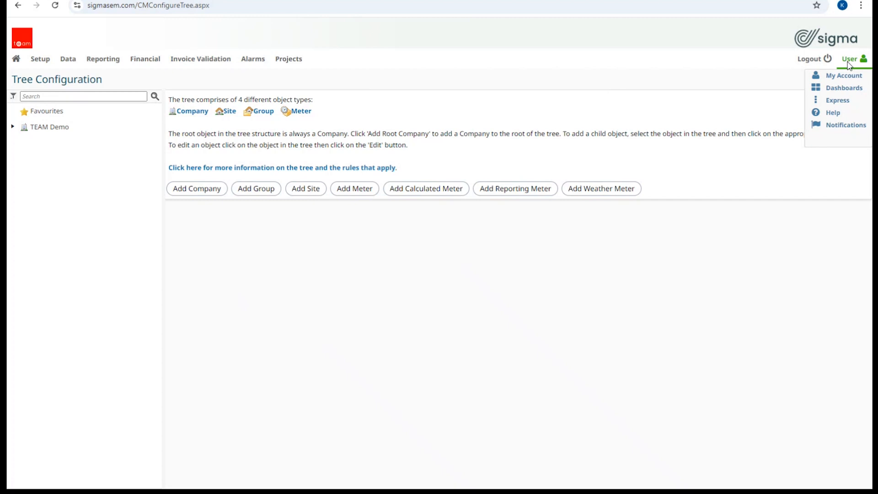
{"action": "left_click", "coordinate": [649, 338]}
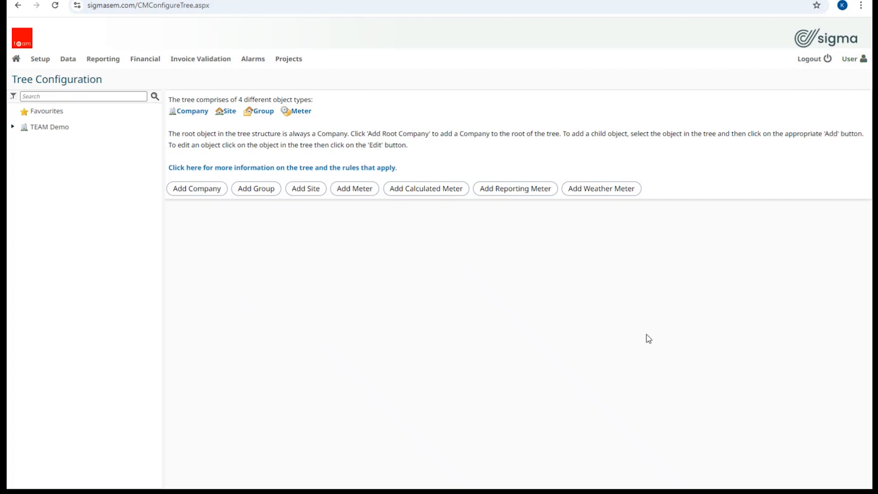
{"action": "mouse_move", "coordinate": [59, 77]}
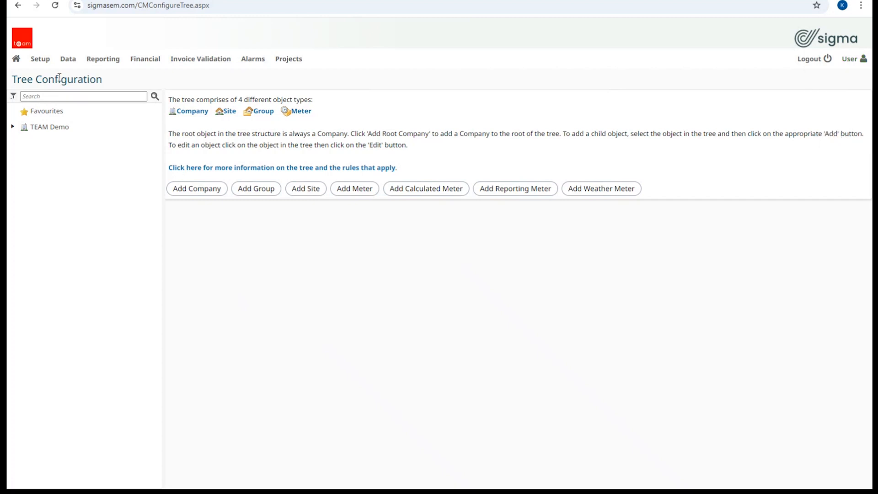
Choose Facilities Dashboards under Configuration in the Setup menu
{"action": "left_click", "coordinate": [40, 58]}
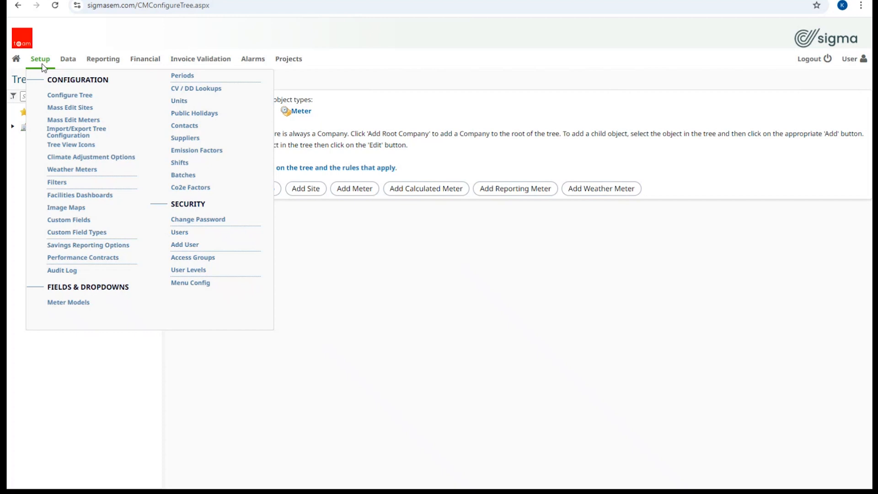
{"action": "mouse_move", "coordinate": [80, 195]}
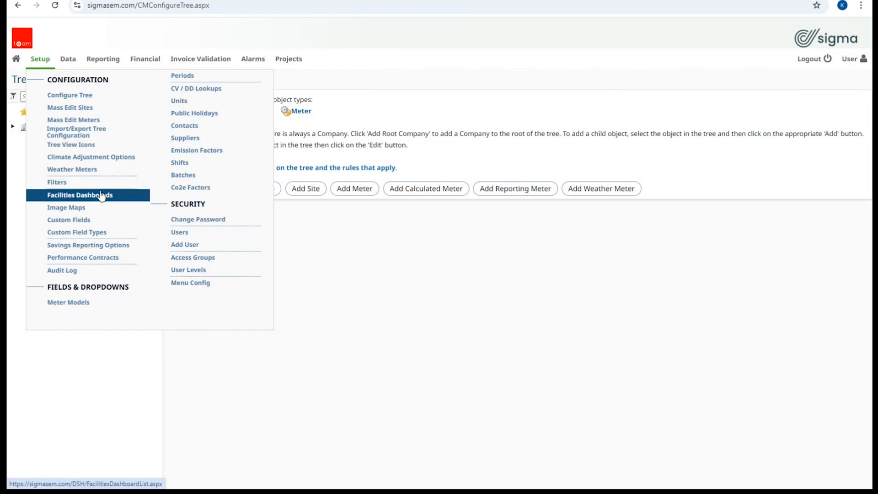
{"action": "left_click", "coordinate": [80, 195]}
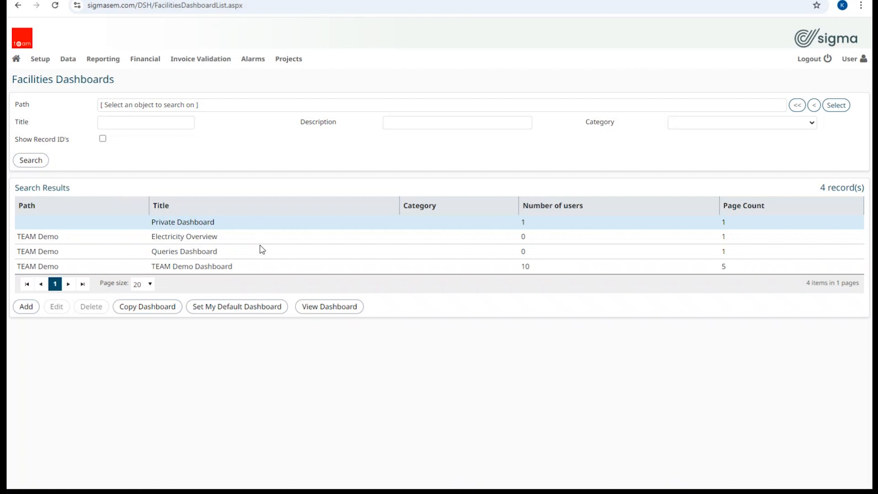
{"action": "mouse_move", "coordinate": [494, 231]}
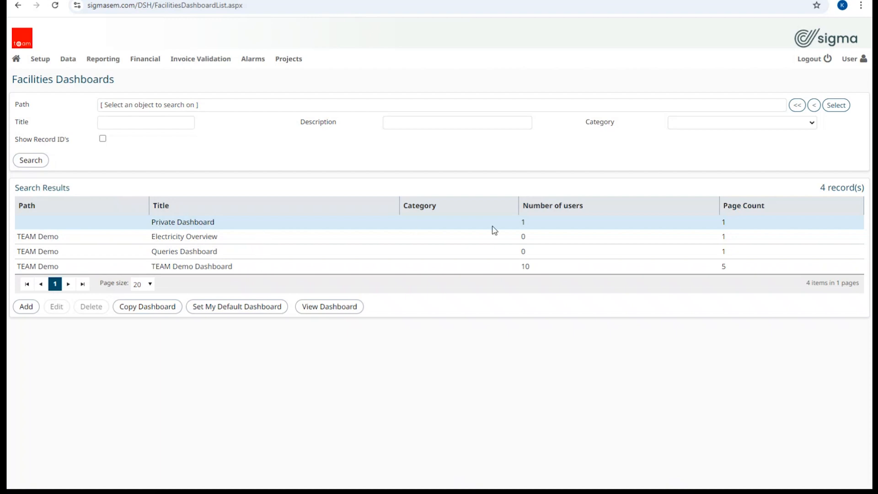
{"action": "mouse_move", "coordinate": [546, 246]}
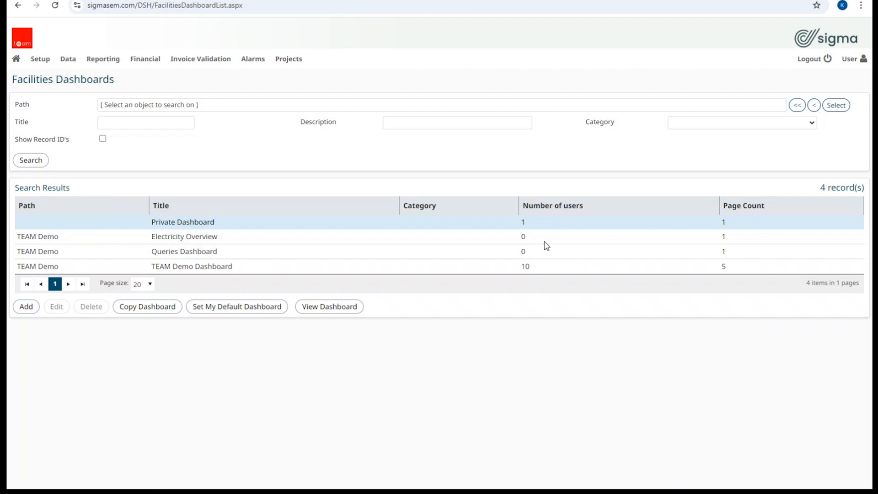
{"action": "mouse_move", "coordinate": [736, 252]}
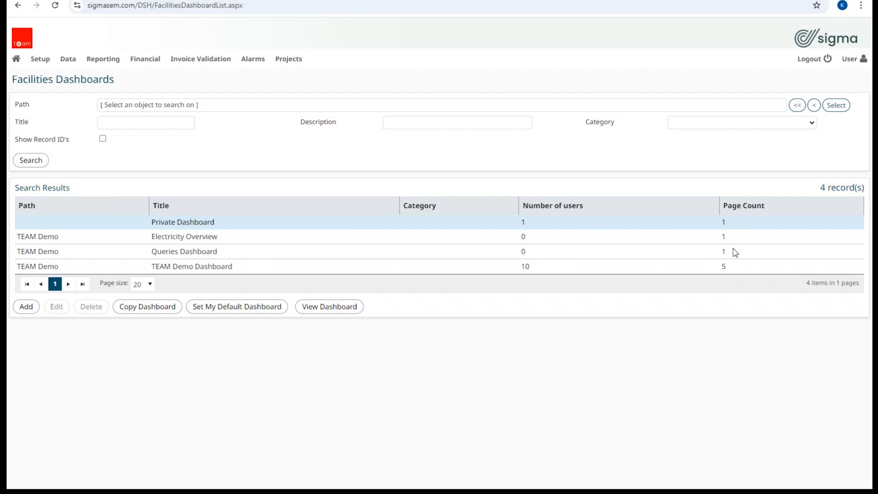
{"action": "mouse_move", "coordinate": [449, 371]}
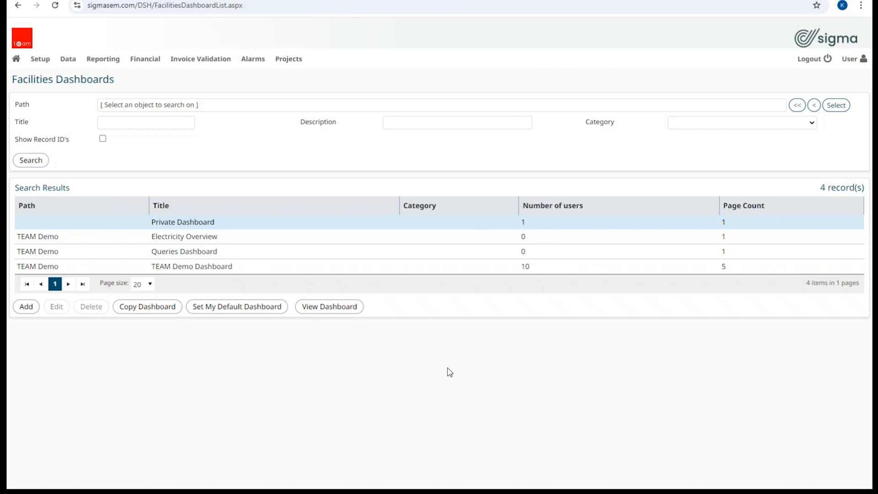
{"action": "mouse_move", "coordinate": [193, 231]}
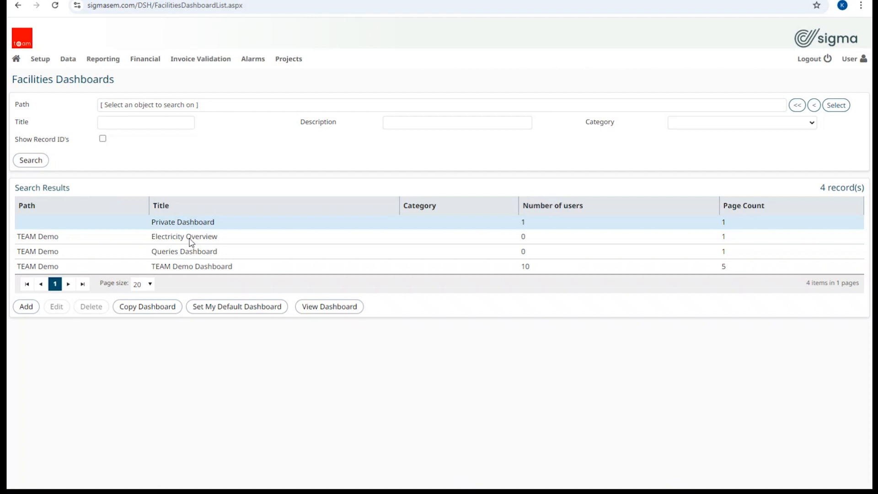
{"action": "mouse_move", "coordinate": [187, 263]}
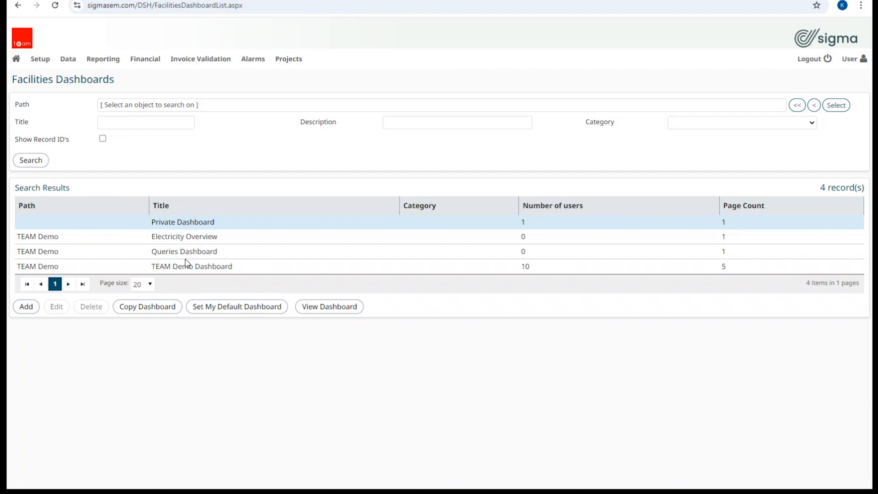
{"action": "mouse_move", "coordinate": [214, 244]}
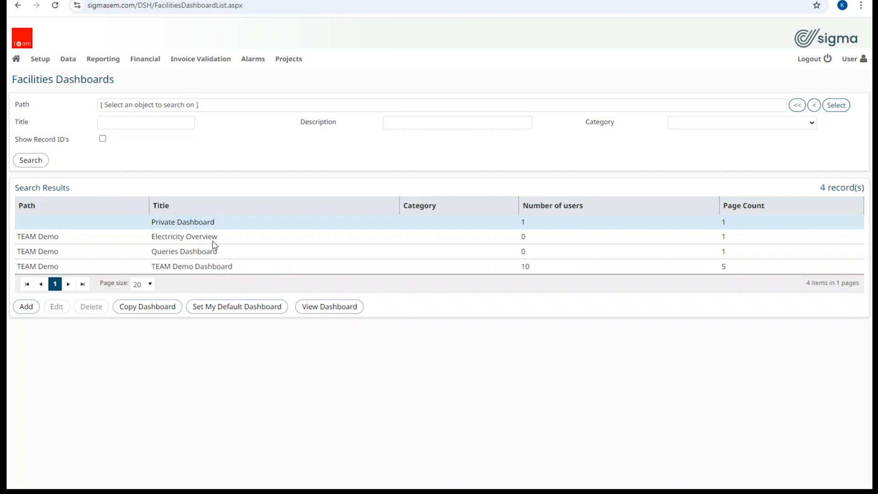
{"action": "mouse_move", "coordinate": [307, 224]}
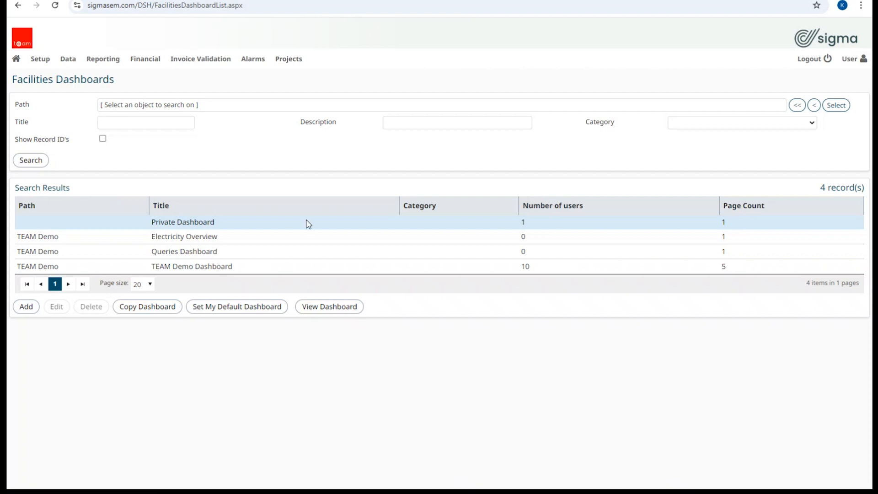
{"action": "mouse_move", "coordinate": [163, 222]}
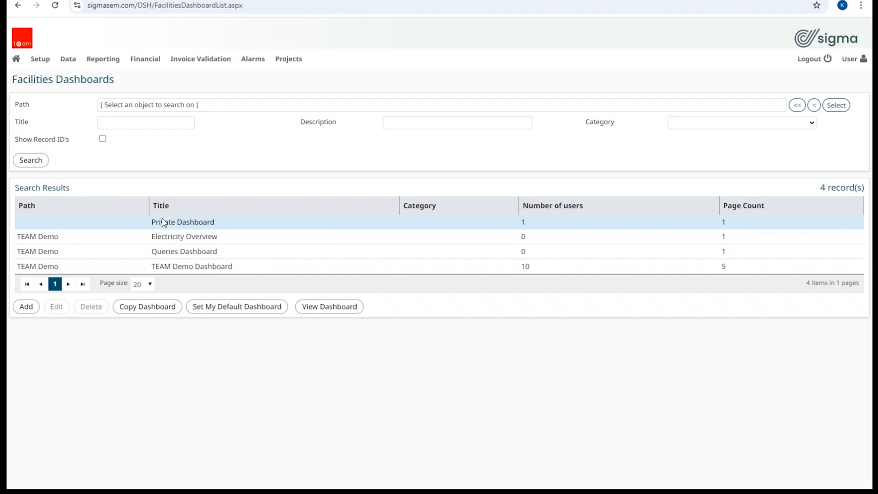
{"action": "left_click", "coordinate": [184, 237]}
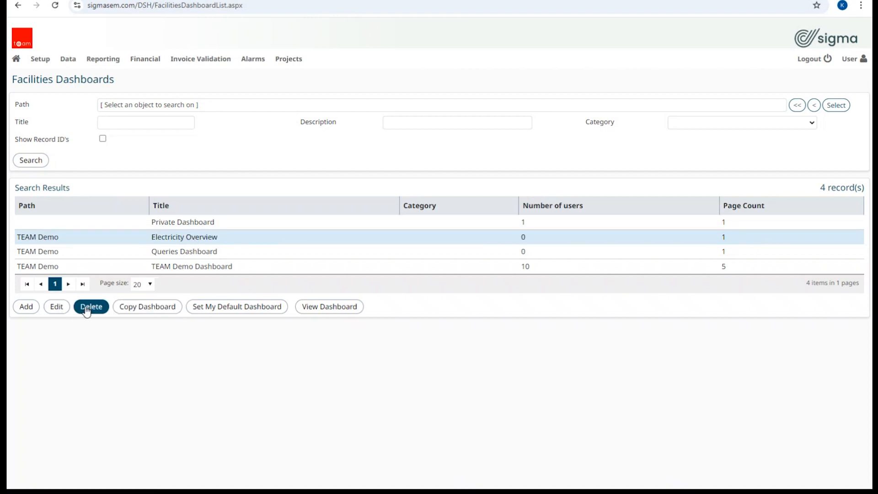
{"action": "mouse_move", "coordinate": [147, 307]}
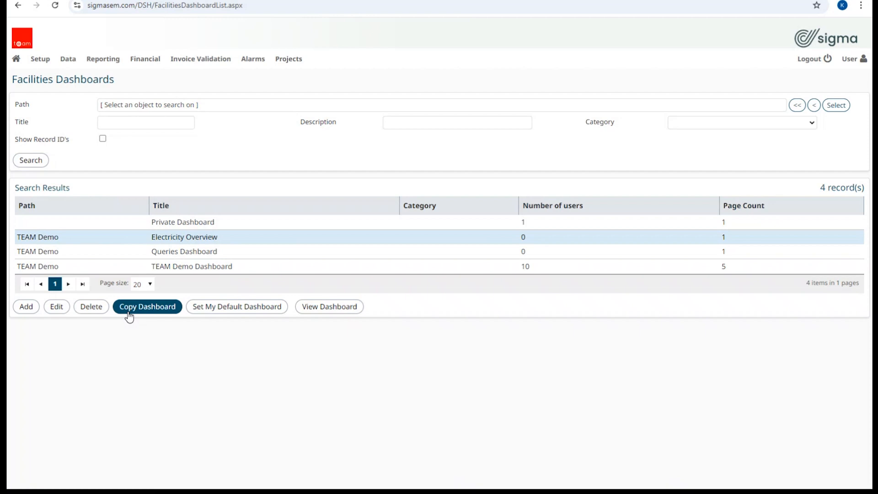
{"action": "mouse_move", "coordinate": [236, 307]}
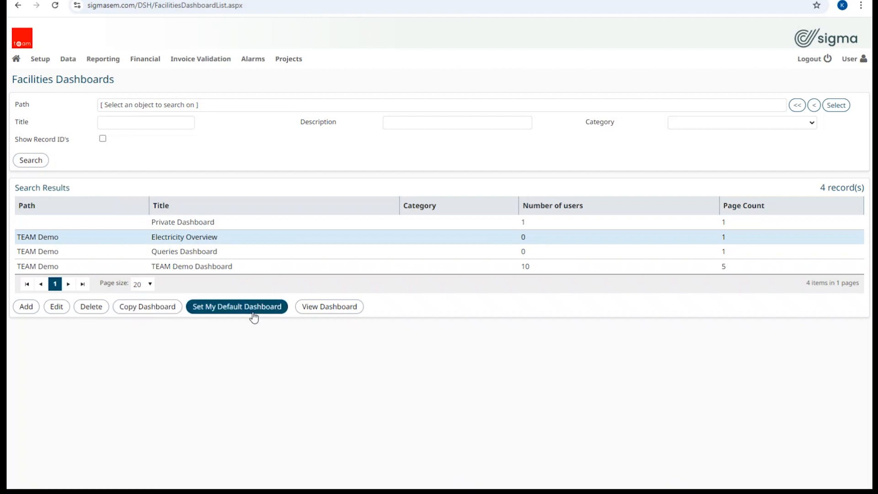
{"action": "mouse_move", "coordinate": [329, 306]}
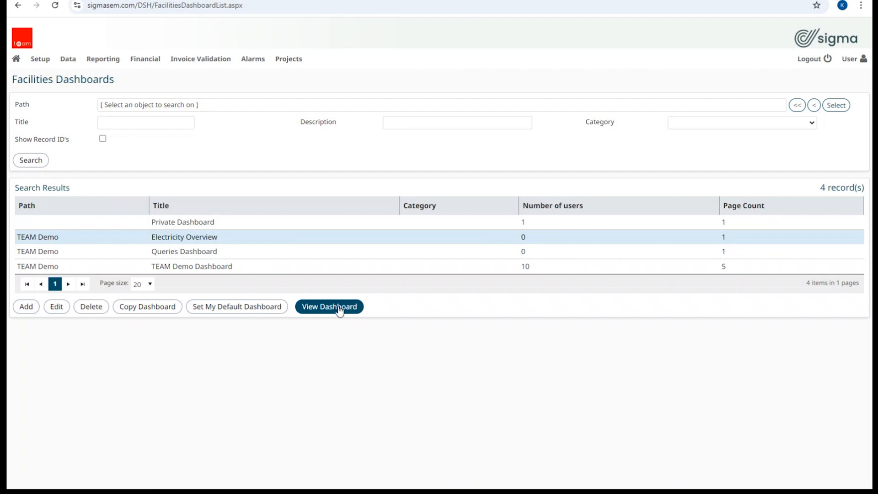
{"action": "left_click", "coordinate": [192, 267]}
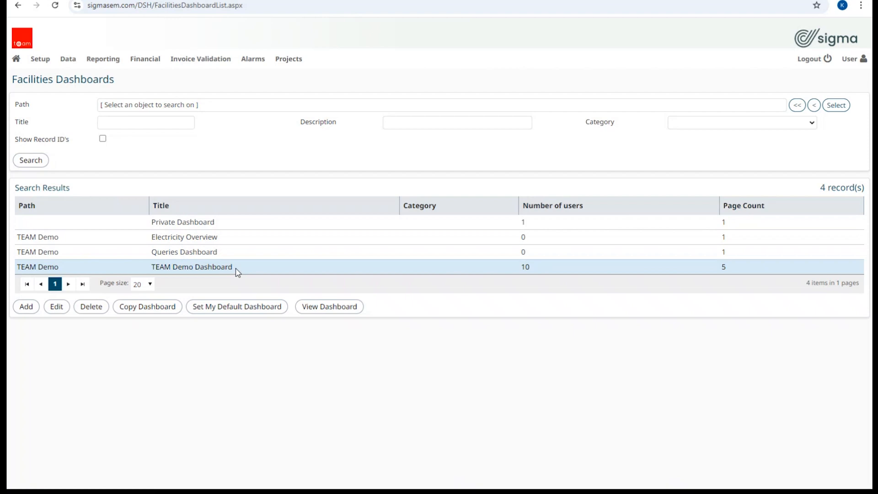
{"action": "mouse_move", "coordinate": [329, 307]}
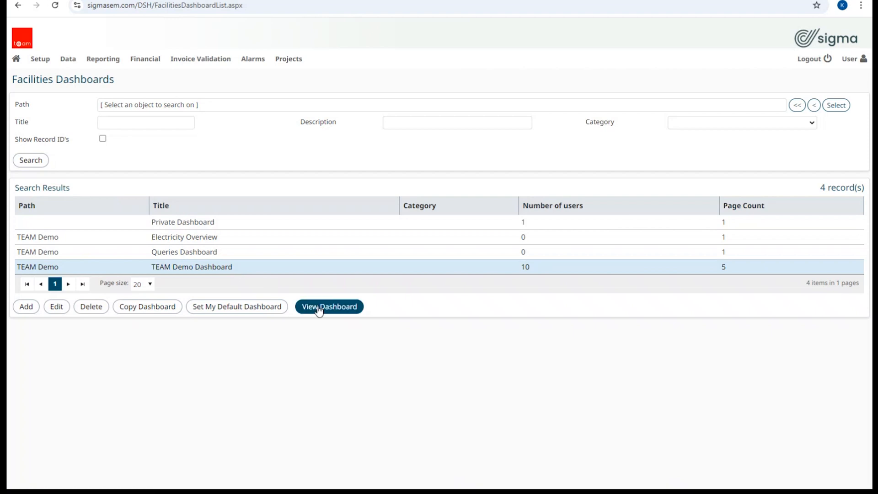
View the TEAM Demo Dashboard and glance at the Dashboard dropdown without switching
{"action": "left_click", "coordinate": [329, 307]}
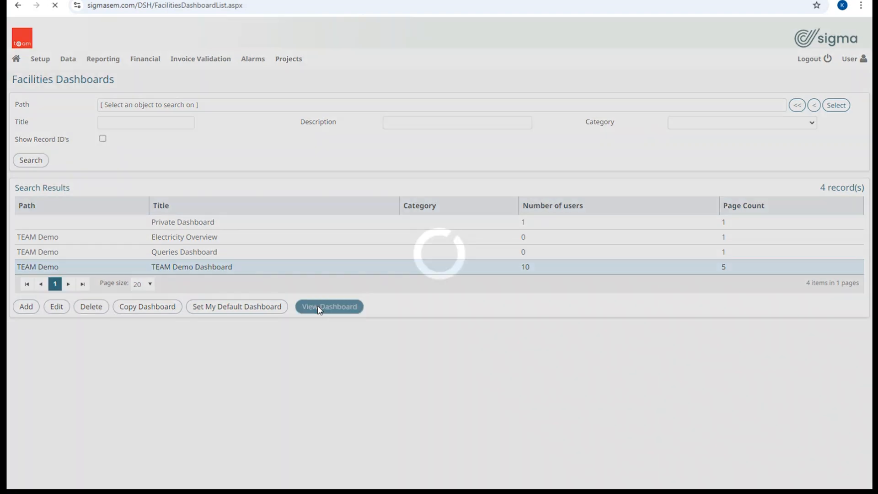
{"action": "left_click", "coordinate": [329, 307]}
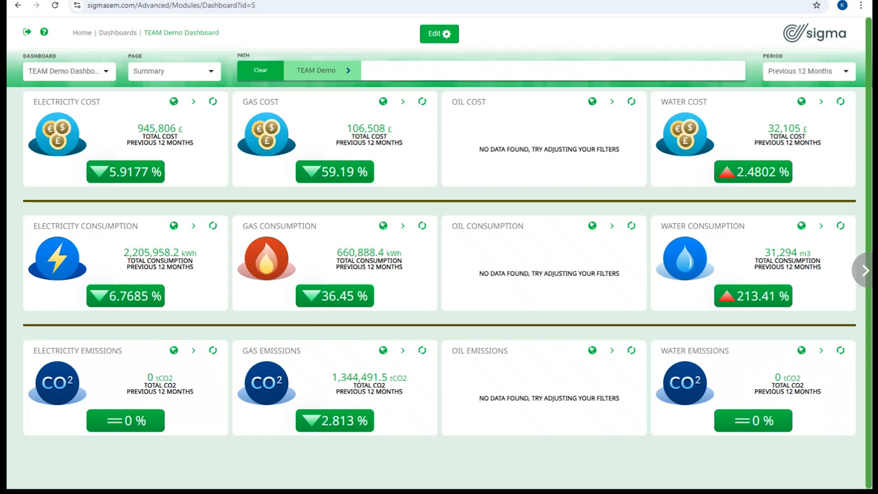
{"action": "mouse_move", "coordinate": [71, 62]}
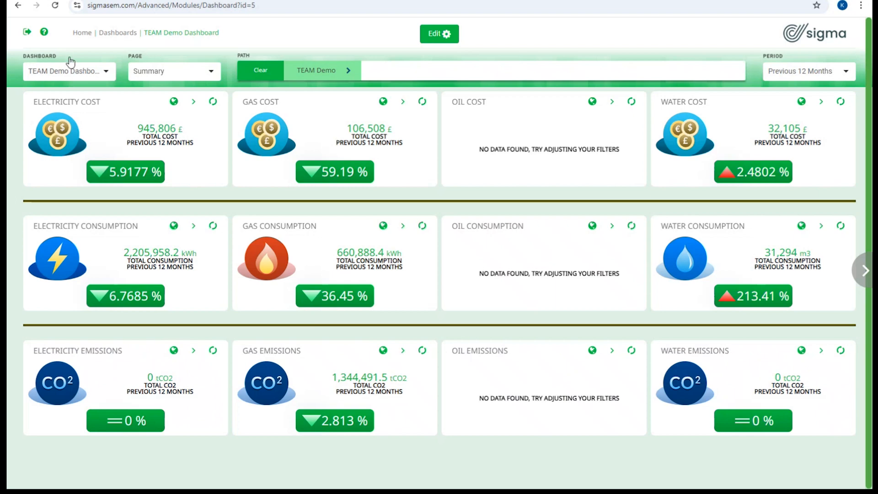
{"action": "left_click", "coordinate": [68, 70]}
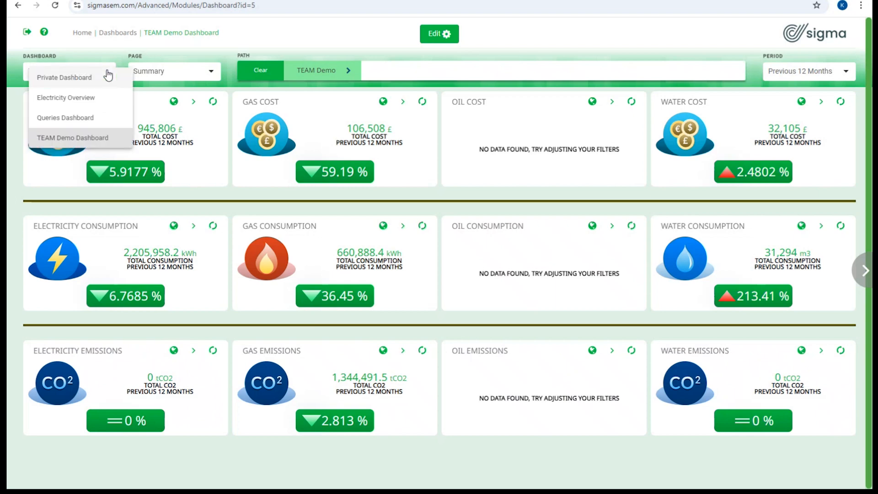
{"action": "mouse_move", "coordinate": [107, 67]}
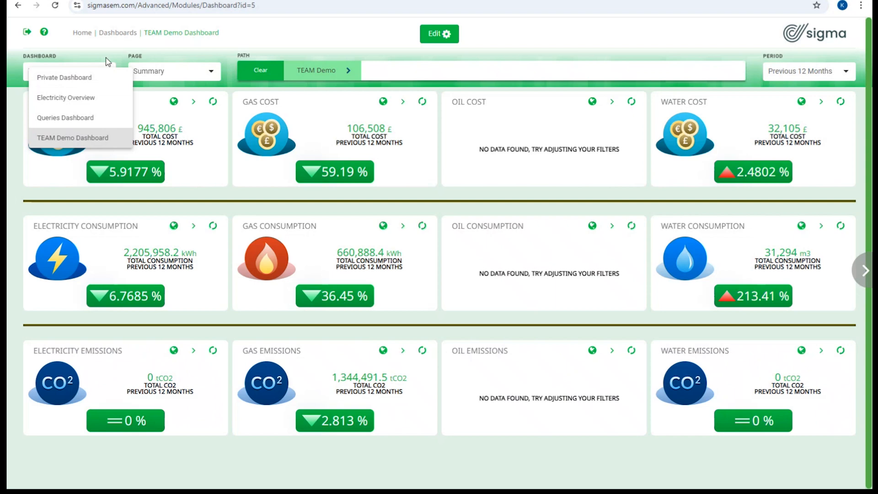
{"action": "left_click", "coordinate": [73, 137]}
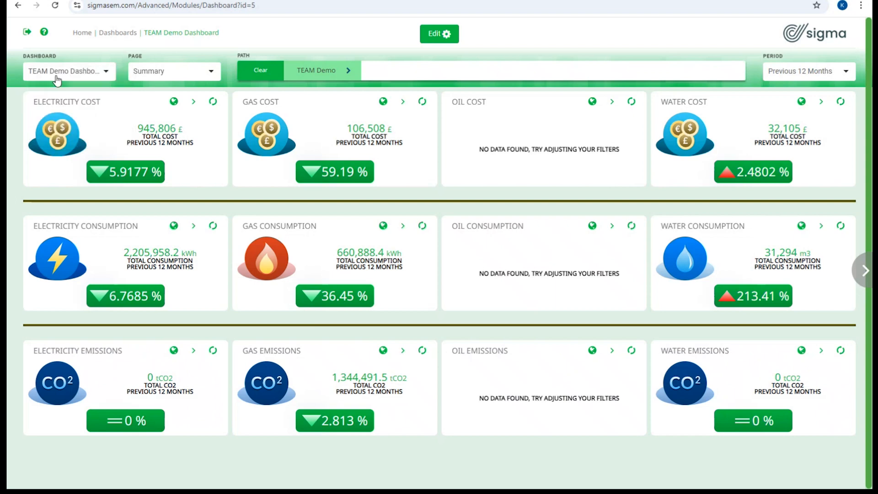
{"action": "left_click", "coordinate": [172, 71]}
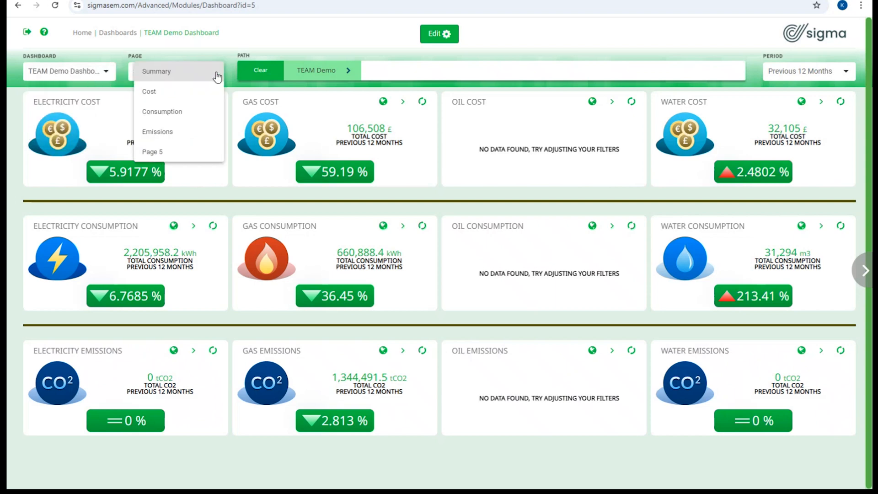
{"action": "mouse_move", "coordinate": [192, 94]}
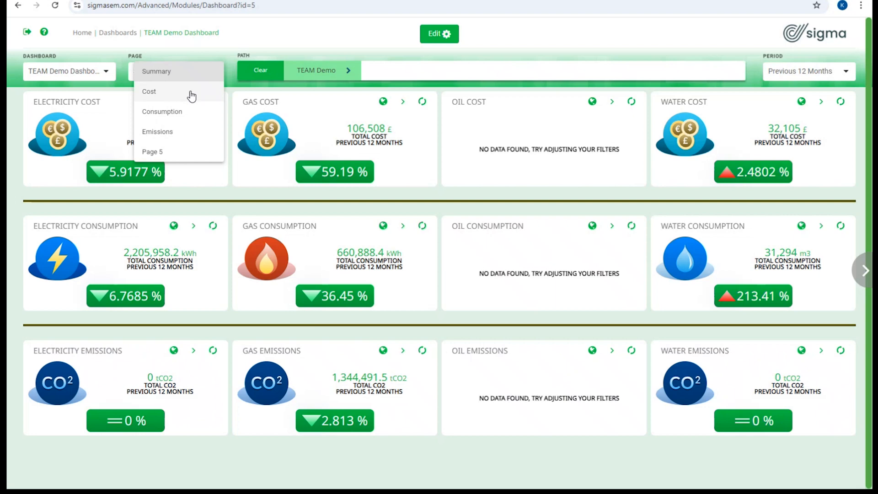
{"action": "left_click", "coordinate": [149, 91]}
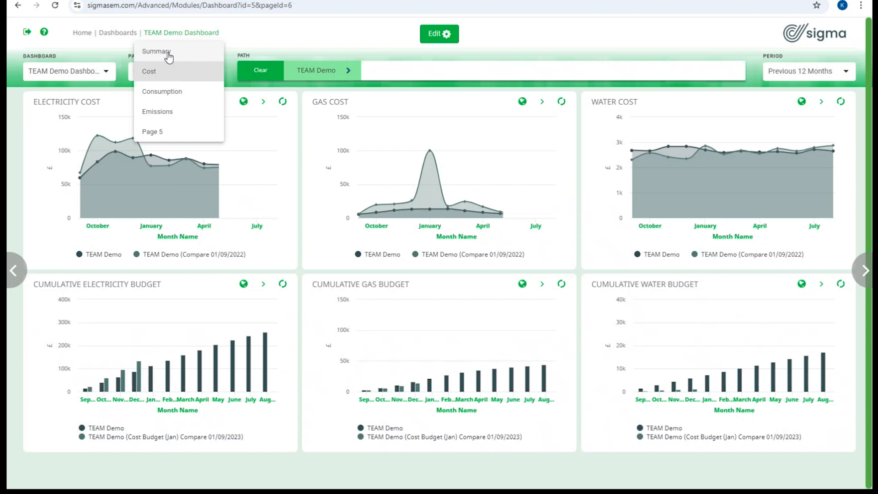
{"action": "left_click", "coordinate": [156, 51]}
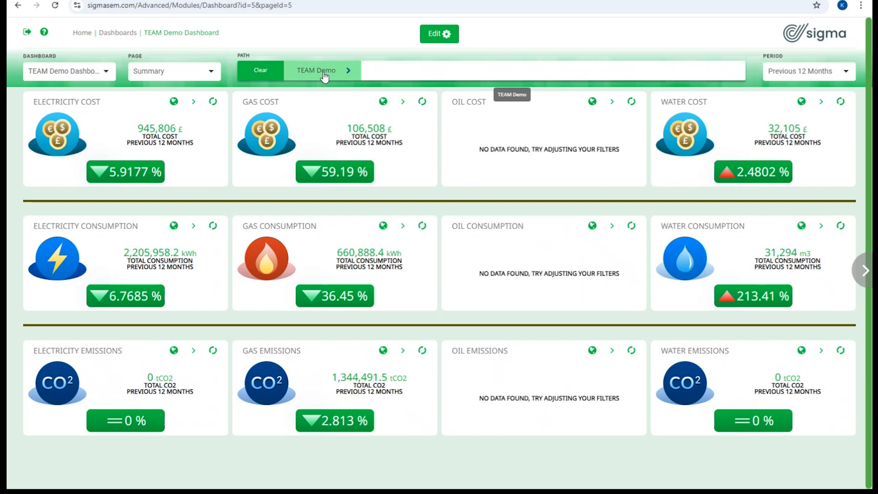
{"action": "mouse_move", "coordinate": [315, 73]}
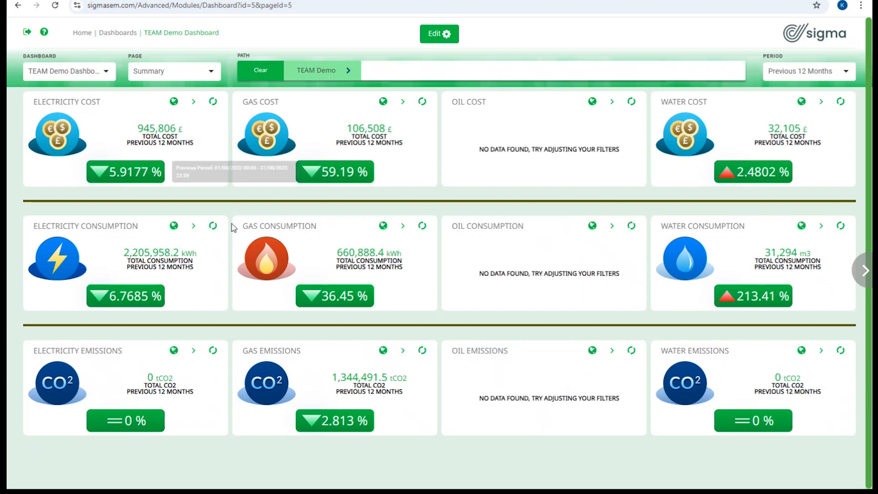
{"action": "mouse_move", "coordinate": [379, 217]}
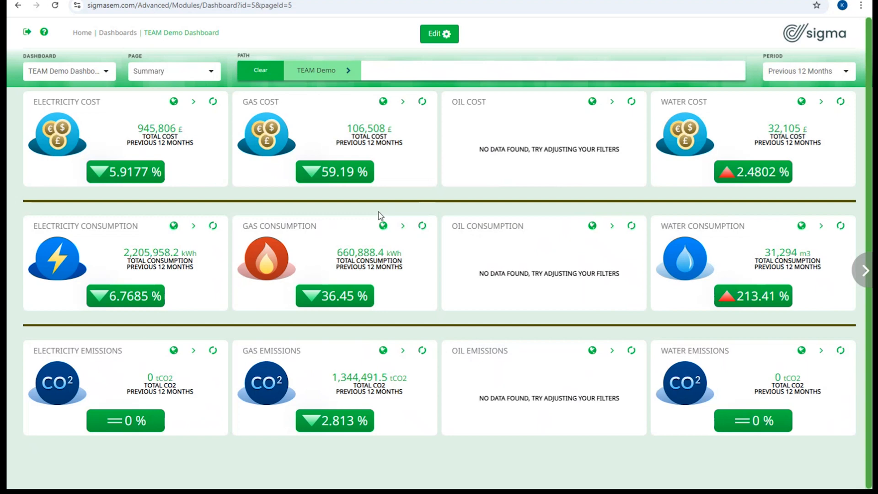
{"action": "mouse_move", "coordinate": [383, 101]}
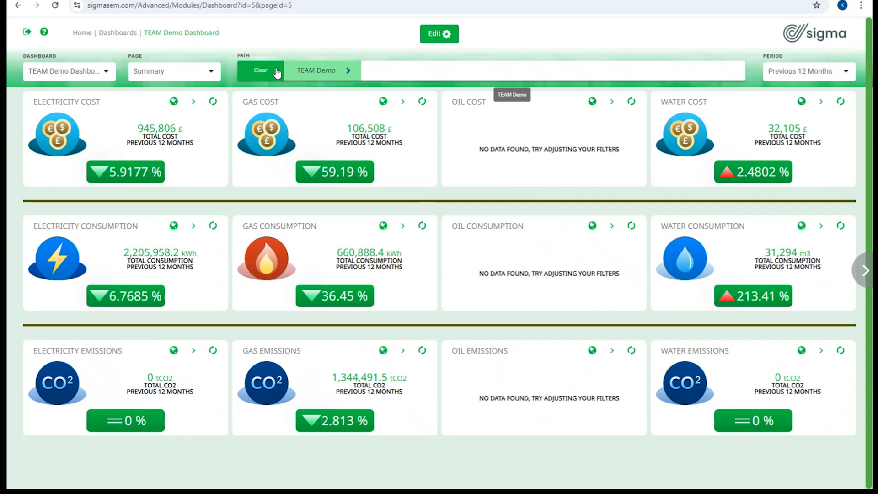
{"action": "mouse_move", "coordinate": [397, 70]}
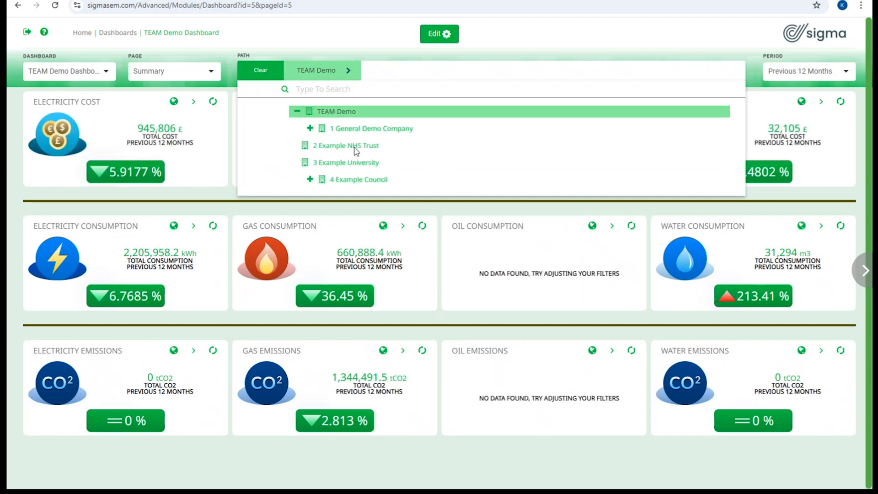
{"action": "left_click", "coordinate": [309, 128]}
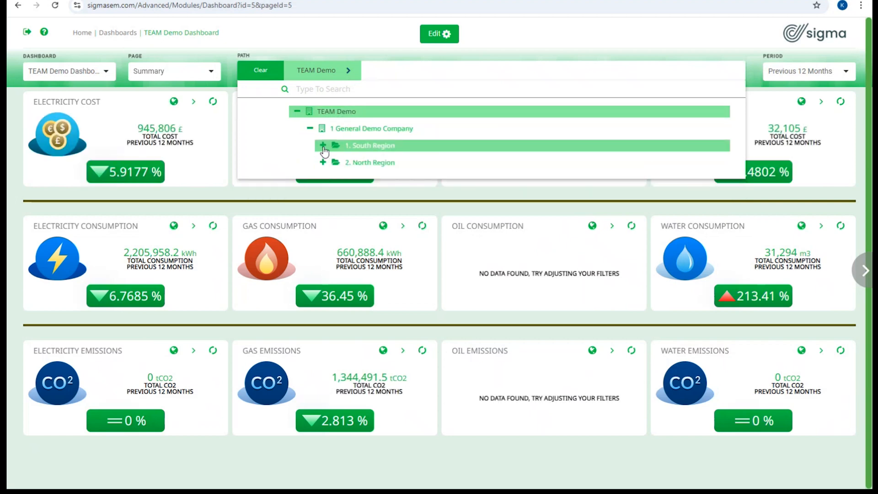
{"action": "mouse_move", "coordinate": [373, 152]}
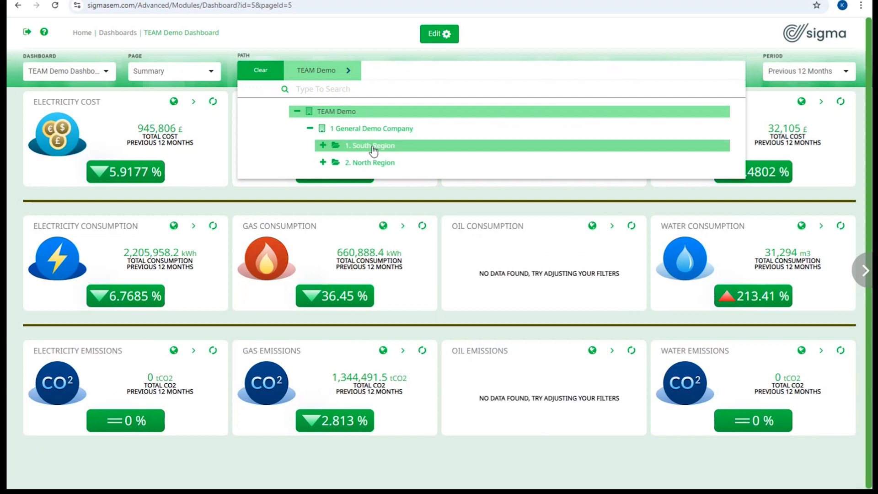
{"action": "left_click", "coordinate": [369, 145]}
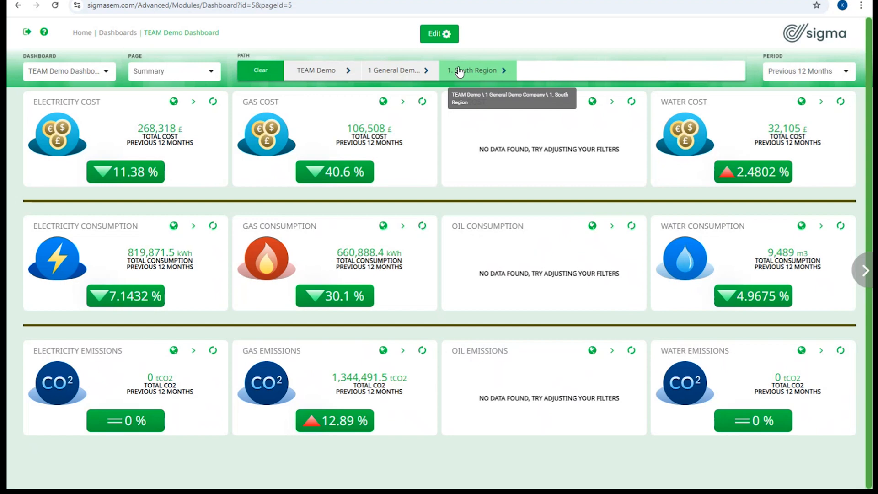
{"action": "mouse_move", "coordinate": [327, 75]}
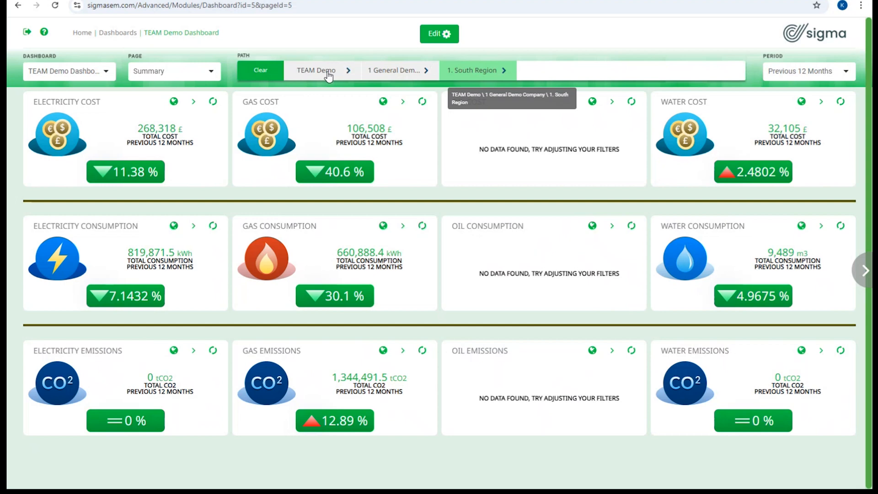
{"action": "left_click", "coordinate": [259, 70]}
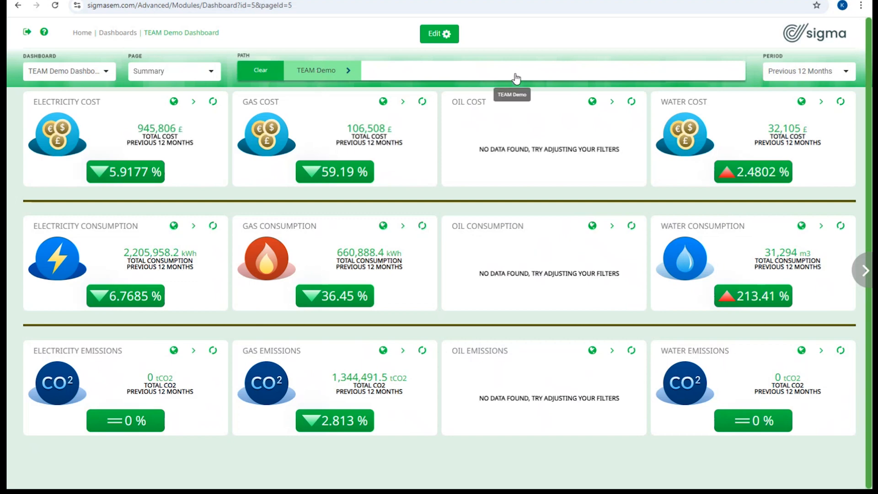
{"action": "mouse_move", "coordinate": [401, 76]}
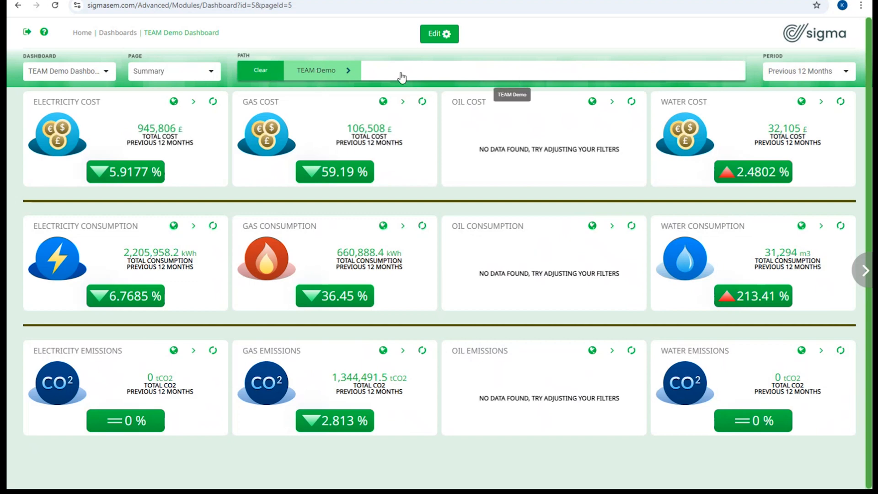
{"action": "mouse_move", "coordinate": [307, 72]}
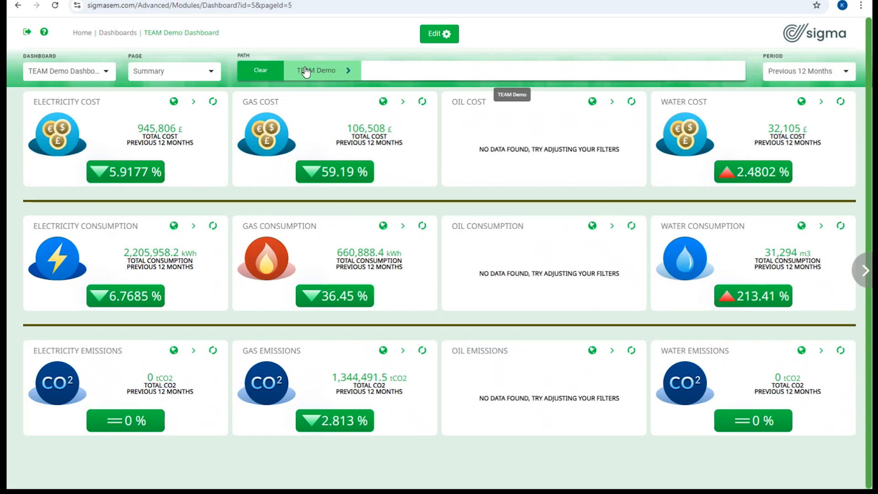
{"action": "mouse_move", "coordinate": [806, 80]}
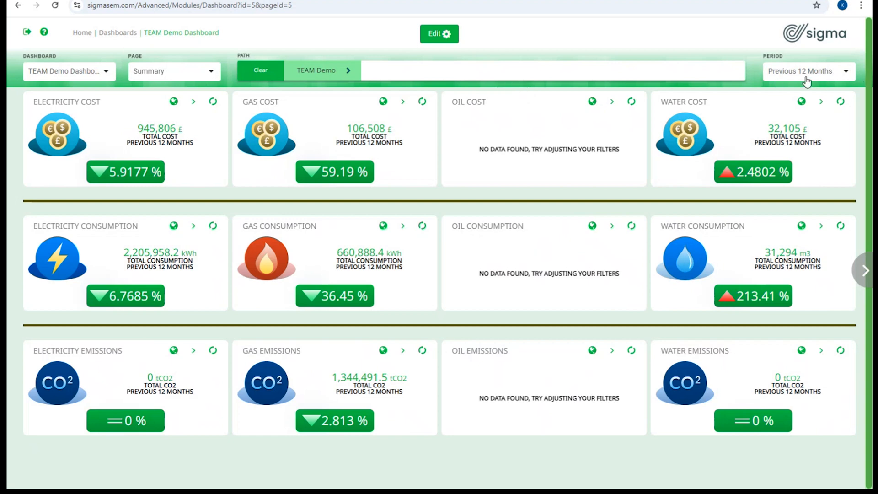
{"action": "left_click", "coordinate": [808, 70]}
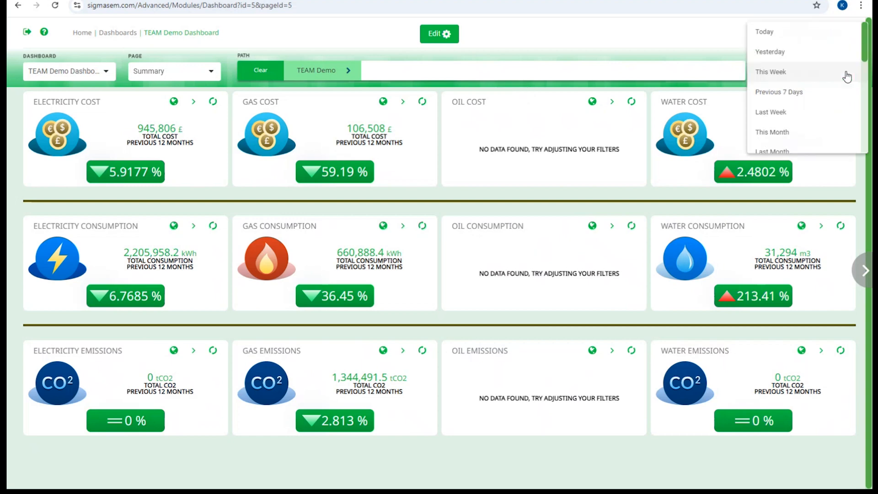
{"action": "mouse_move", "coordinate": [832, 51]}
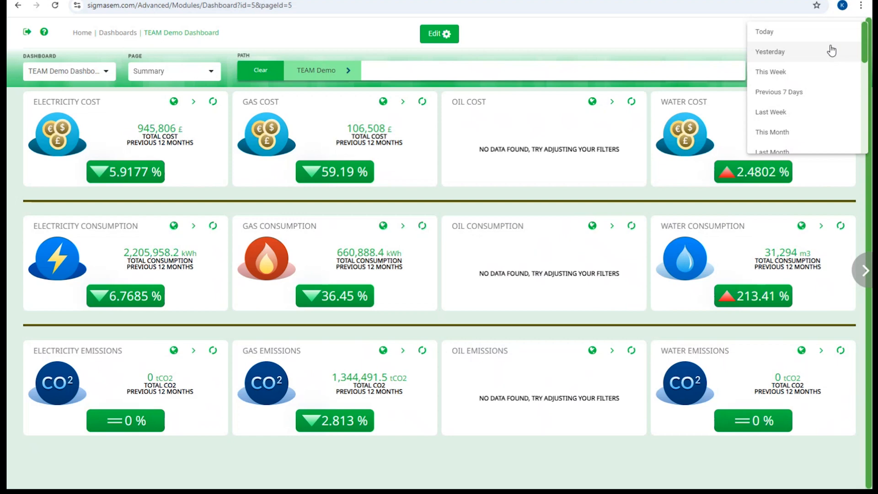
{"action": "scroll", "scroll_direction": "down", "scroll_amount": 3}
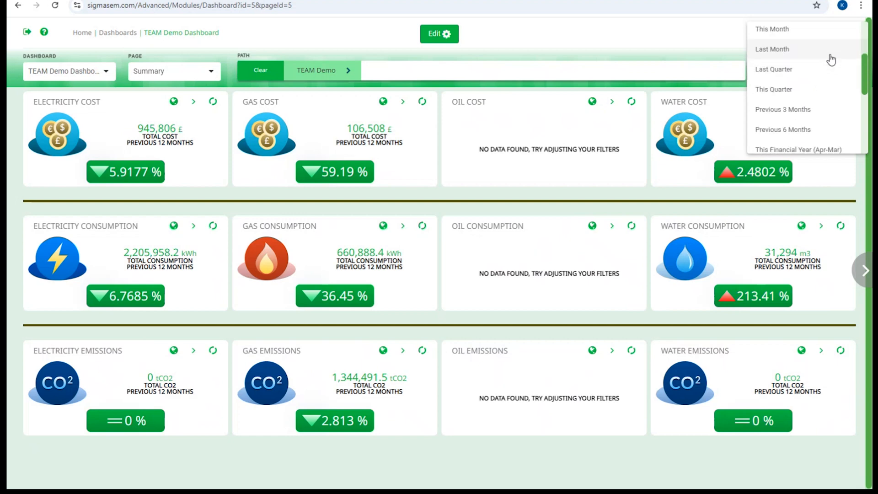
{"action": "scroll", "scroll_direction": "down", "scroll_amount": 3}
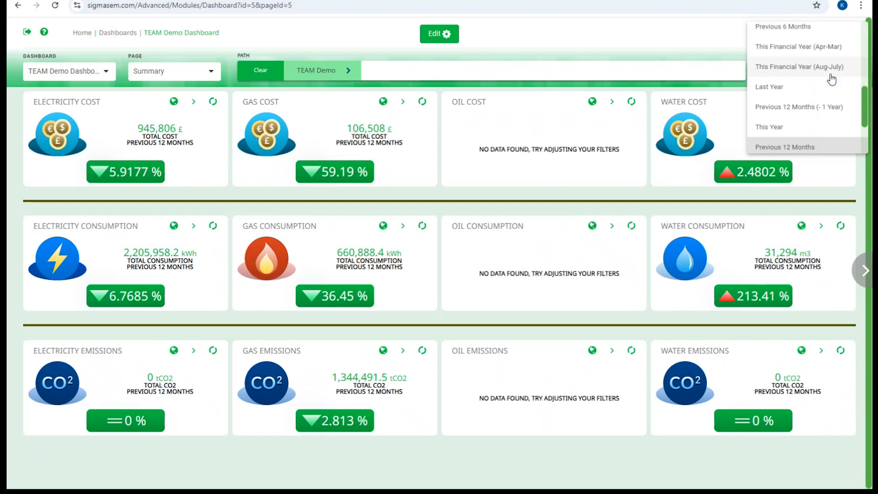
{"action": "scroll", "scroll_direction": "down", "scroll_amount": 3}
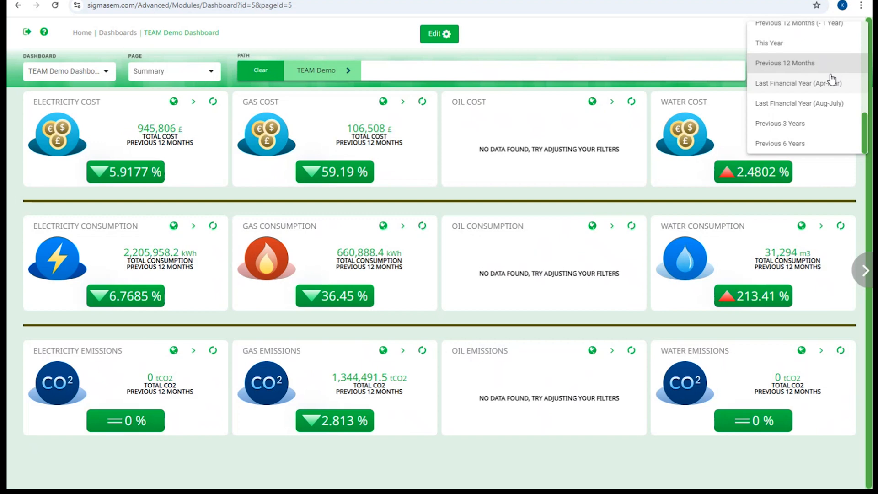
{"action": "left_click", "coordinate": [785, 63]}
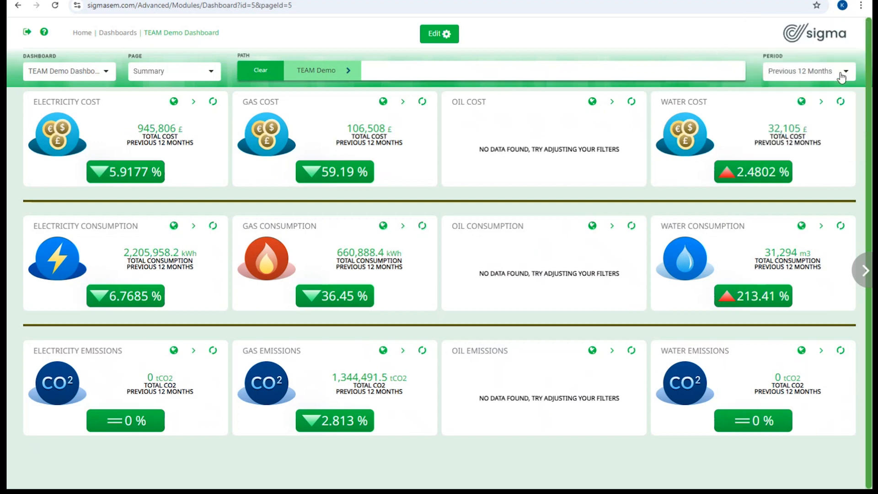
{"action": "mouse_move", "coordinate": [801, 226]}
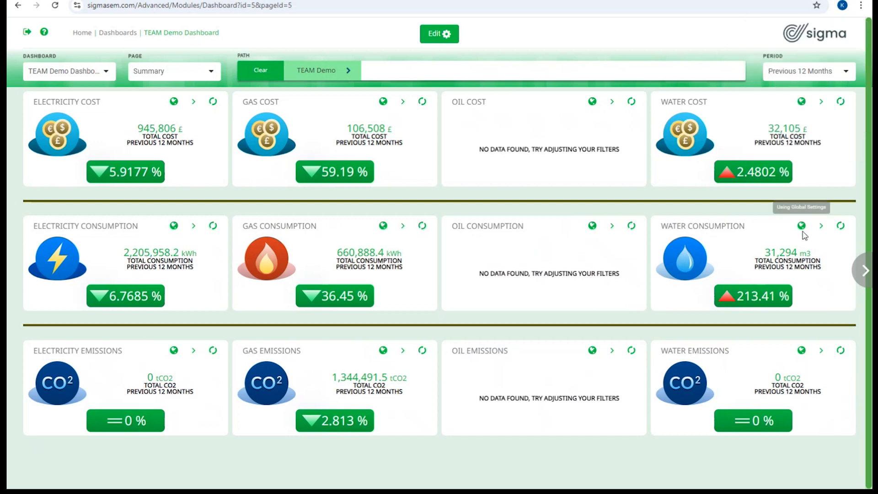
{"action": "left_click", "coordinate": [808, 71]}
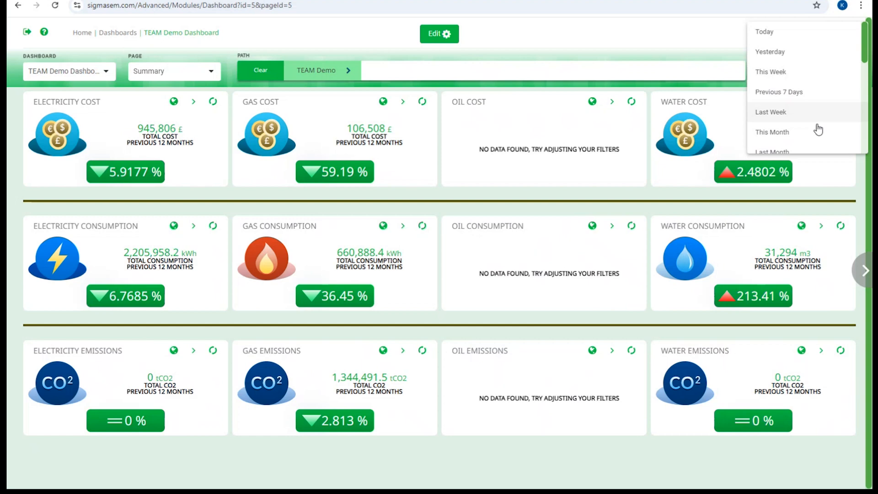
{"action": "left_click", "coordinate": [772, 131]}
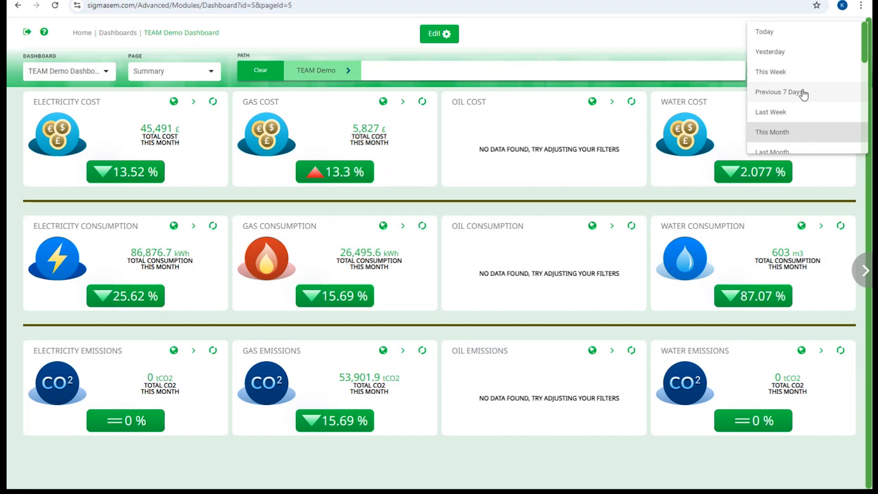
{"action": "scroll", "scroll_direction": "down", "scroll_amount": 3}
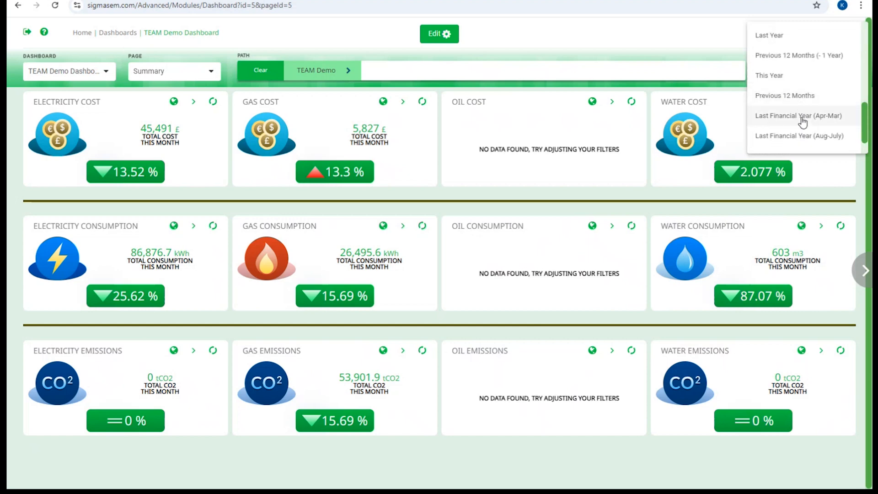
{"action": "scroll", "scroll_direction": "down", "scroll_amount": 3}
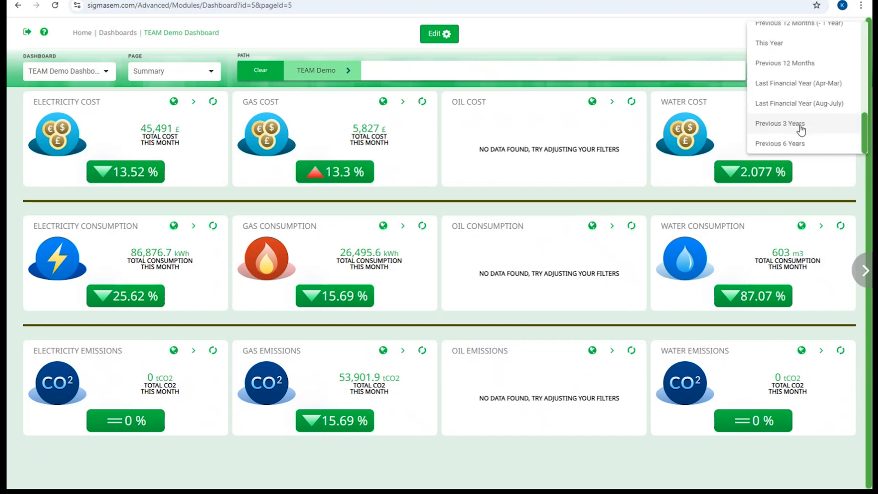
{"action": "left_click", "coordinate": [785, 63]}
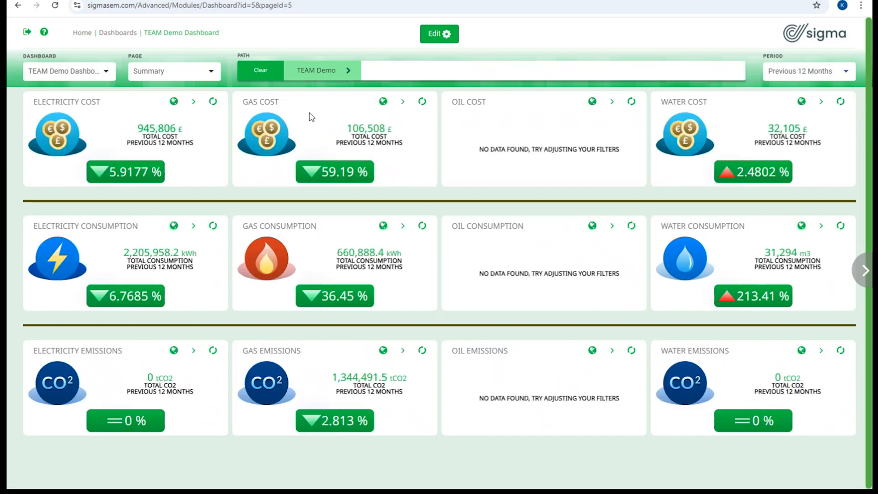
{"action": "mouse_move", "coordinate": [514, 169]}
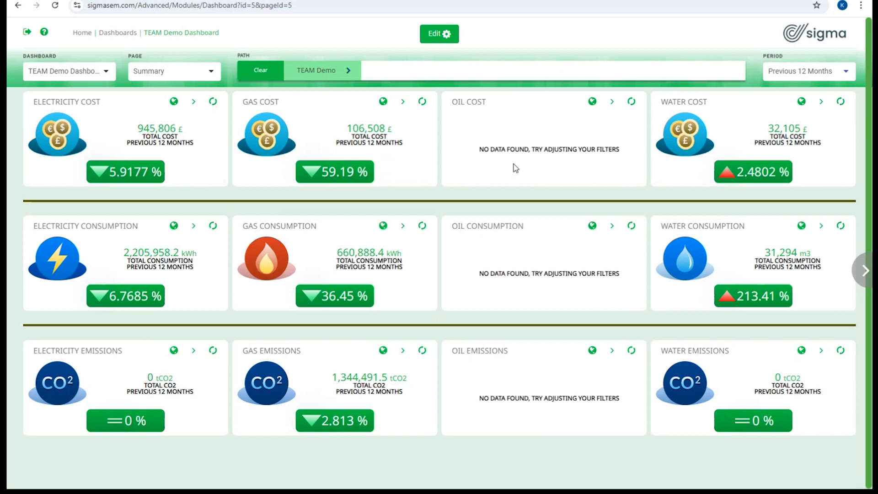
{"action": "mouse_move", "coordinate": [800, 369]}
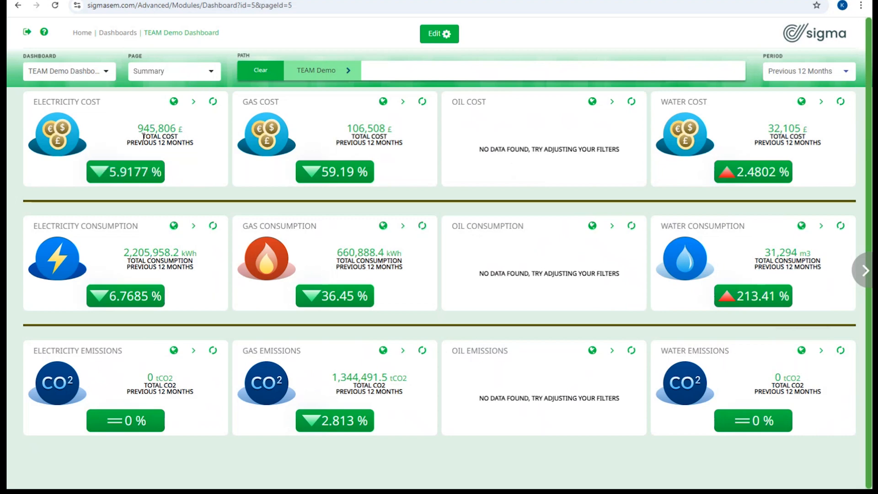
{"action": "mouse_move", "coordinate": [208, 78]}
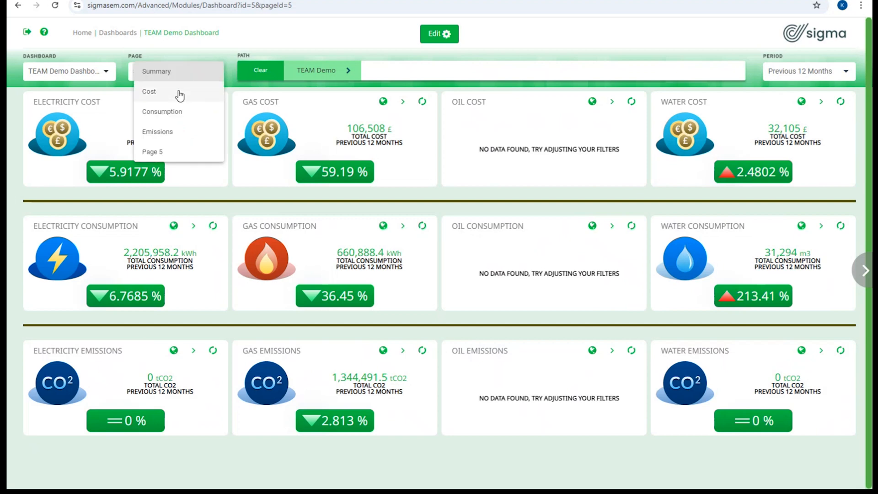
Switch the dashboard through the Cost, Consumption and Emissions pages, ending on Summary
{"action": "left_click", "coordinate": [148, 91]}
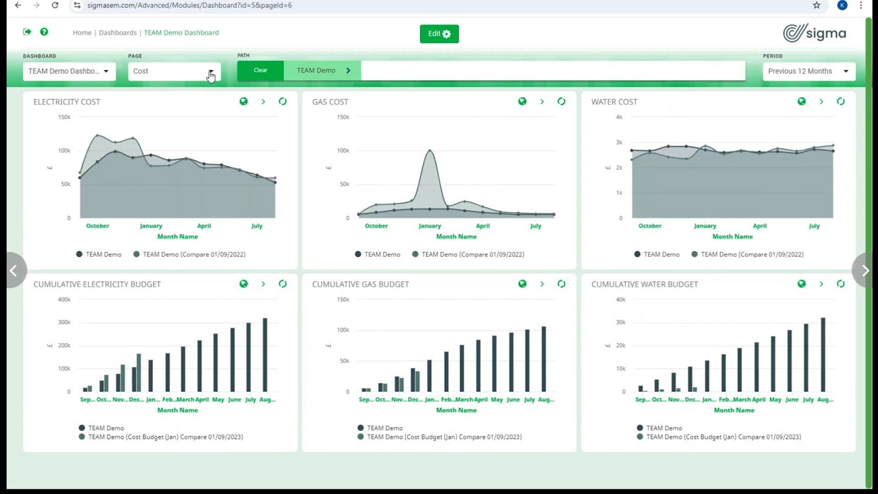
{"action": "left_click", "coordinate": [210, 71]}
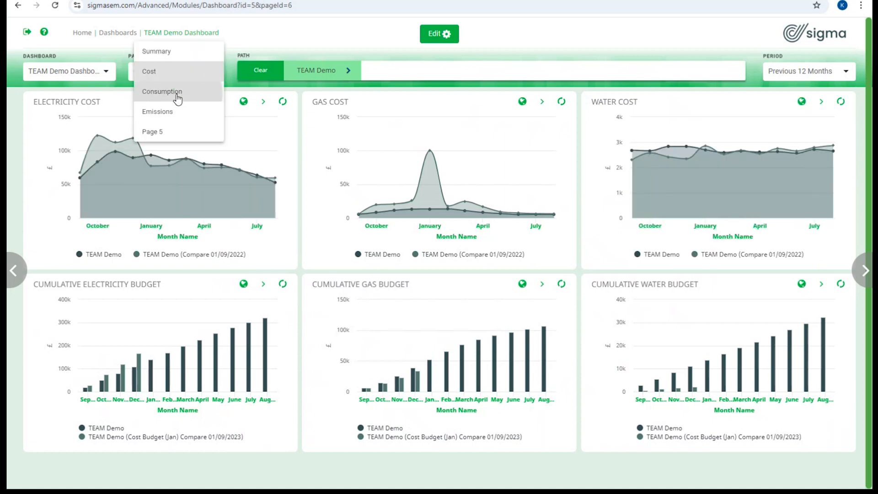
{"action": "left_click", "coordinate": [161, 92]}
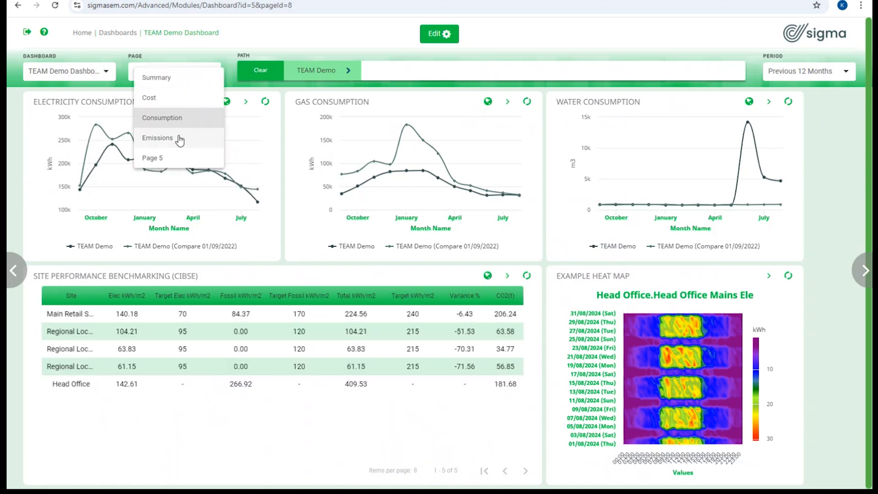
{"action": "left_click", "coordinate": [157, 137]}
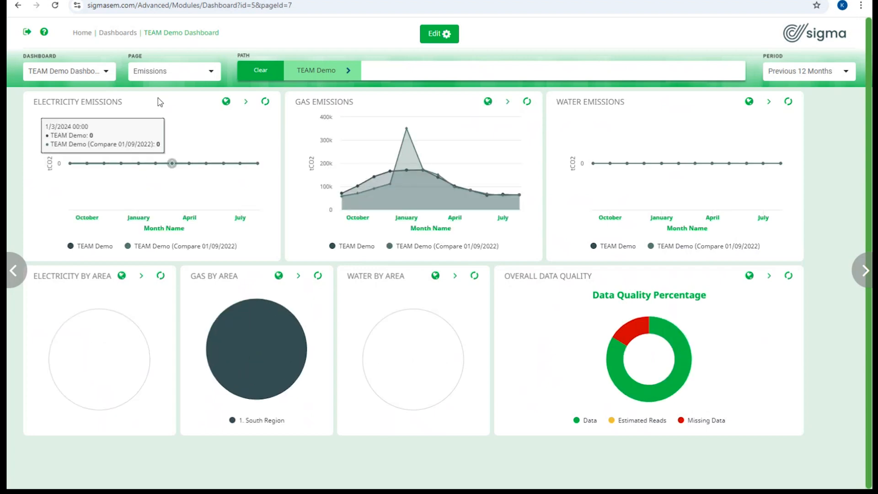
{"action": "left_click", "coordinate": [174, 72]}
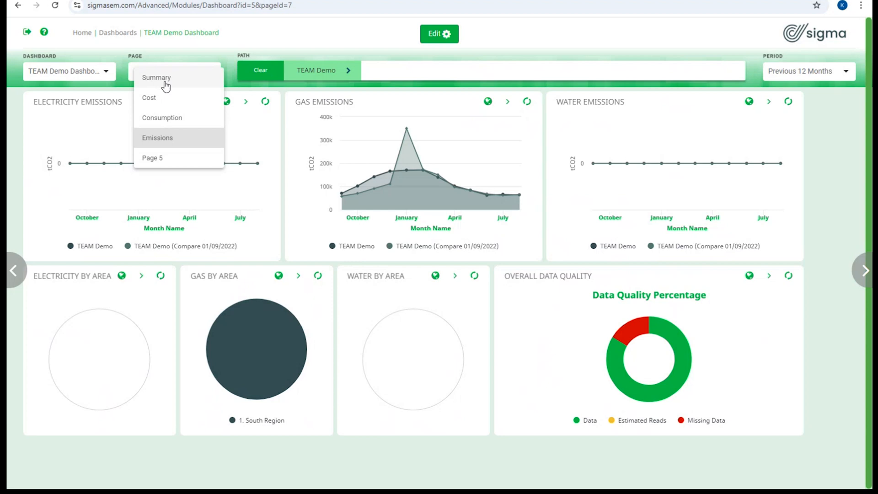
{"action": "left_click", "coordinate": [156, 77]}
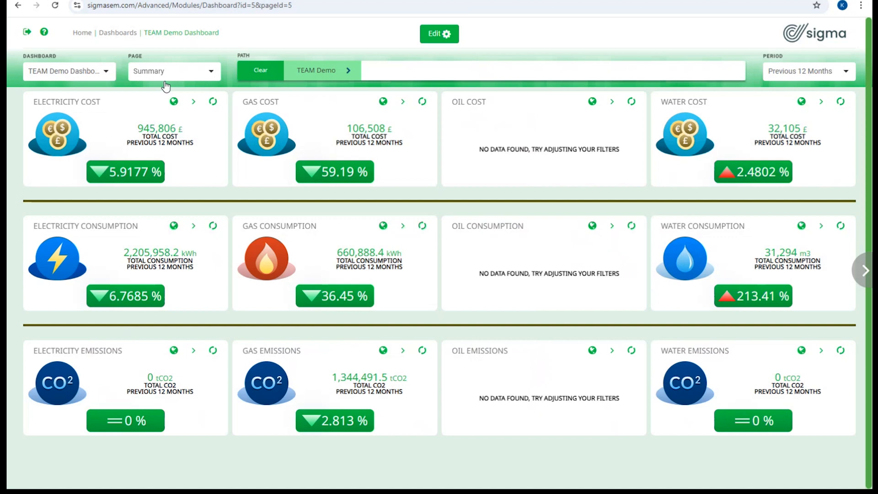
{"action": "mouse_move", "coordinate": [336, 70]}
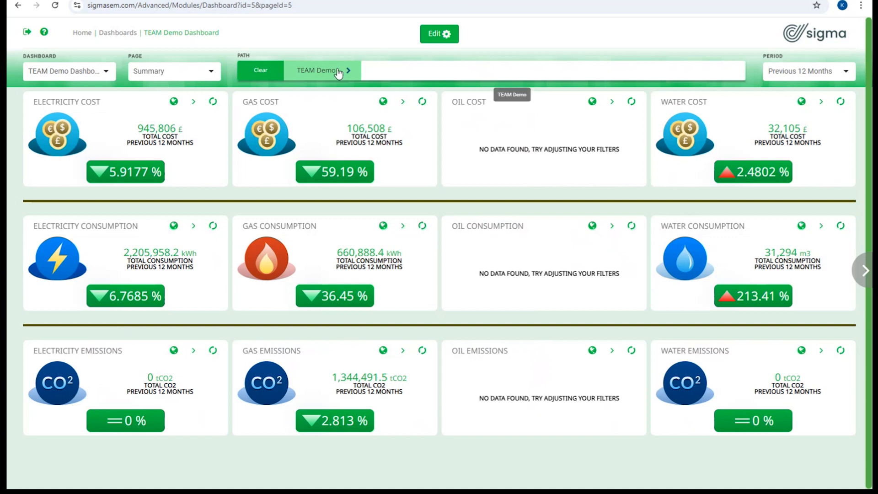
Edit the TEAM Demo Dashboard, go to blank Page 5 and add a Grouped Chart
{"action": "left_click", "coordinate": [439, 33]}
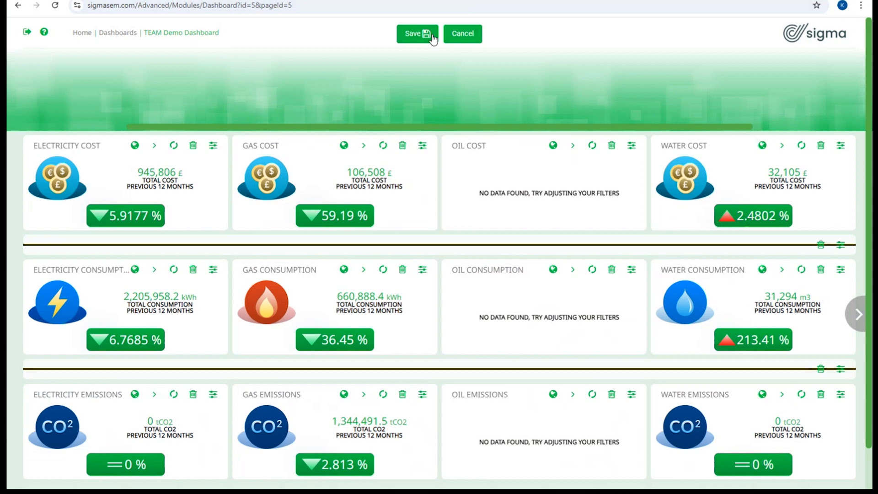
{"action": "left_click", "coordinate": [416, 34]}
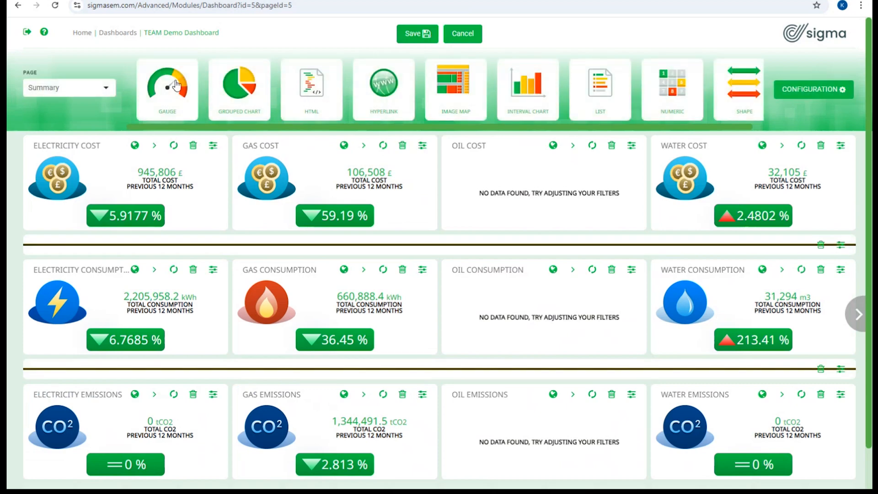
{"action": "mouse_move", "coordinate": [459, 115]}
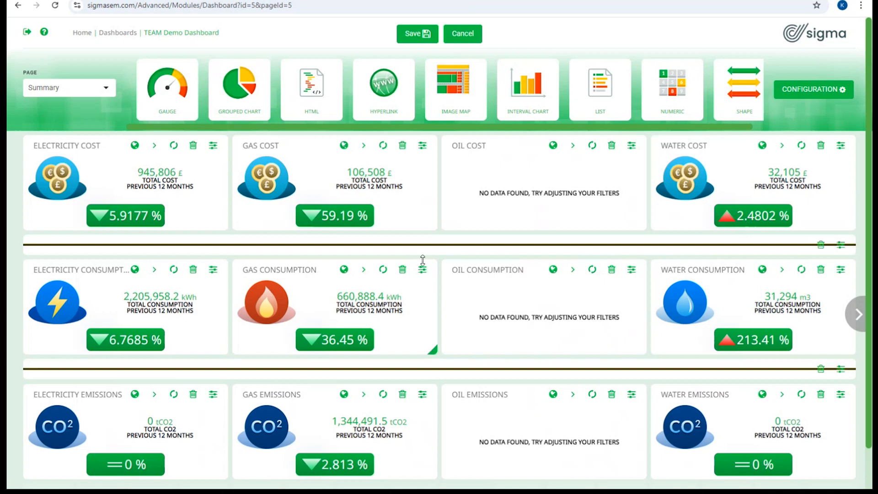
{"action": "mouse_move", "coordinate": [185, 92]}
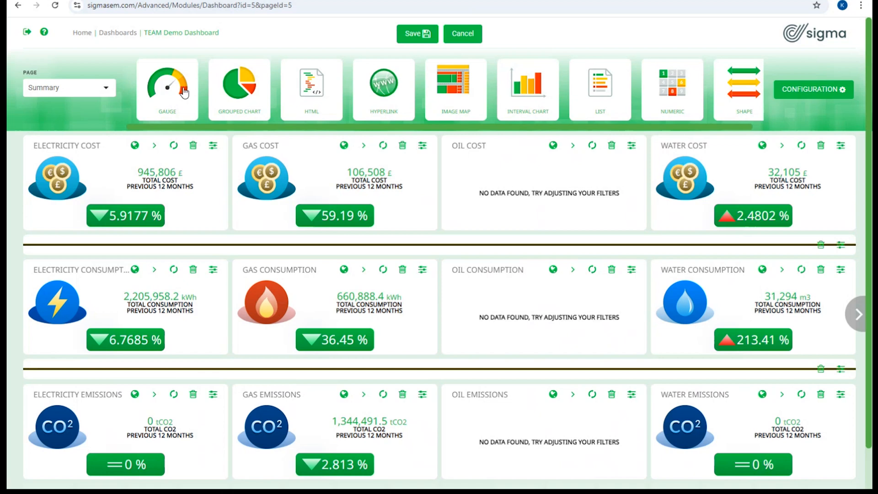
{"action": "mouse_move", "coordinate": [345, 82]}
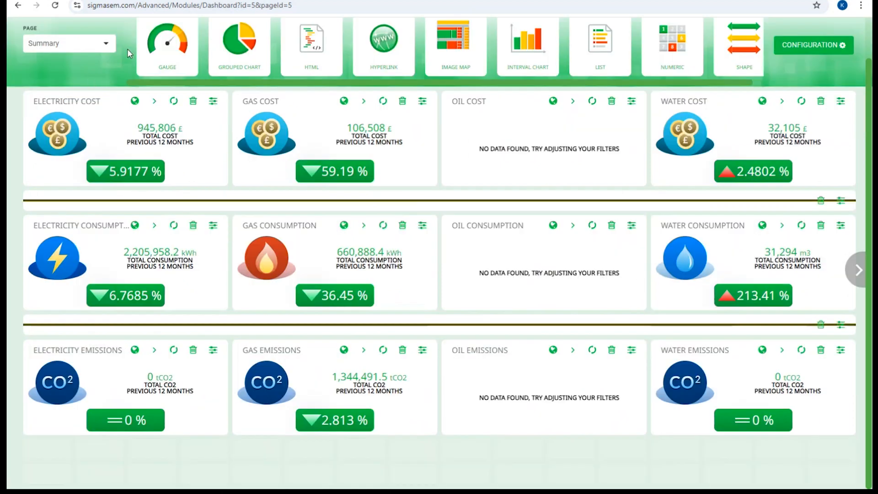
{"action": "left_click", "coordinate": [68, 43]}
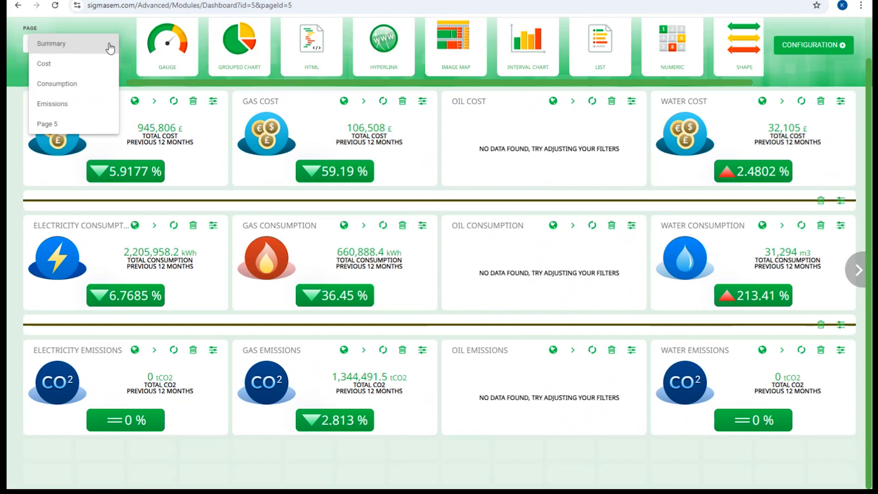
{"action": "left_click", "coordinate": [47, 124]}
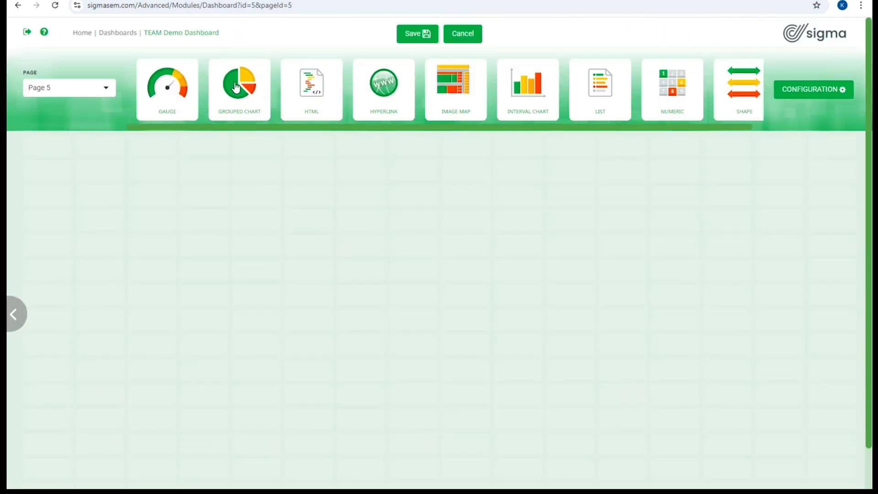
{"action": "left_click", "coordinate": [239, 87]}
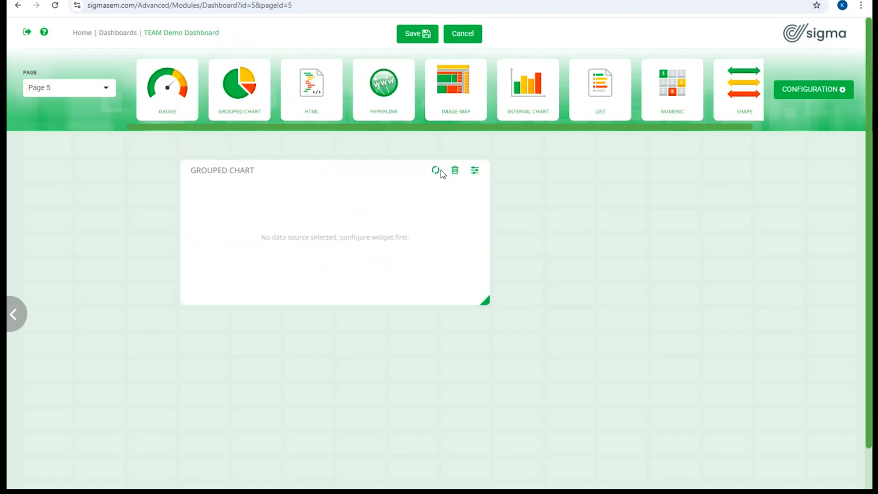
{"action": "mouse_move", "coordinate": [472, 180]}
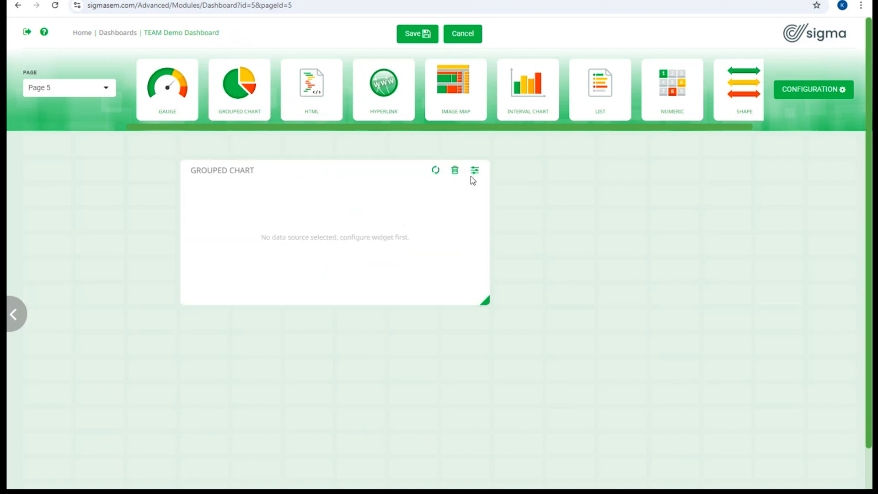
Open the Grouped Chart settings, browse the Category list, then cancel unchanged
{"action": "left_click", "coordinate": [474, 169]}
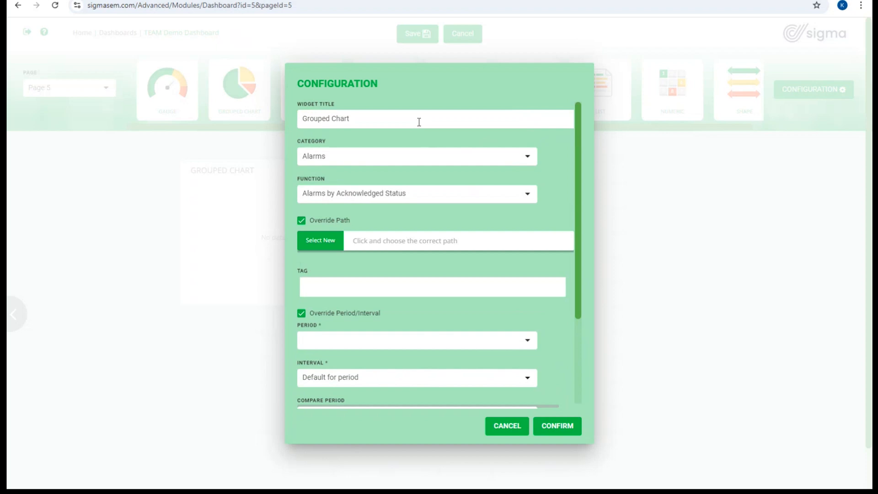
{"action": "left_click", "coordinate": [416, 156]}
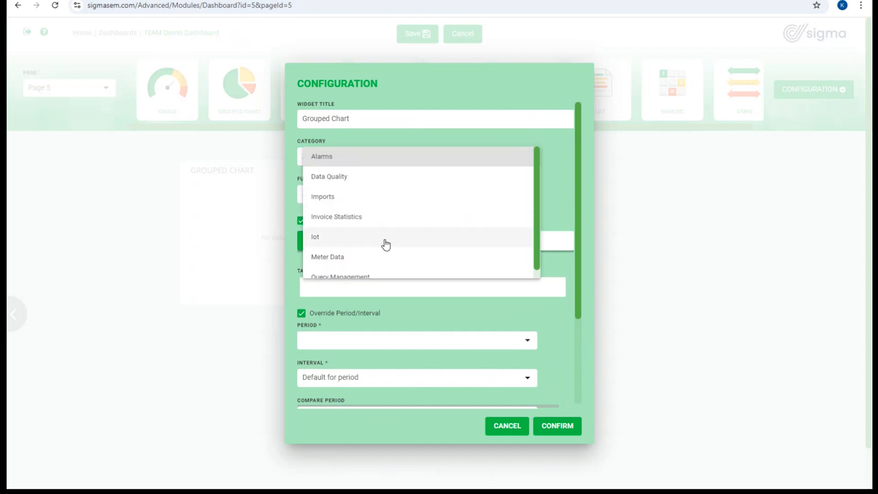
{"action": "mouse_move", "coordinate": [427, 189]}
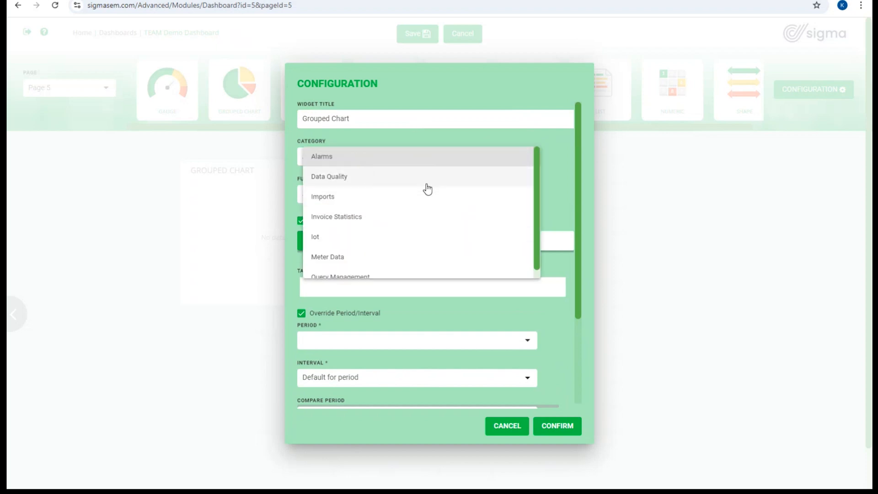
{"action": "mouse_move", "coordinate": [394, 216]}
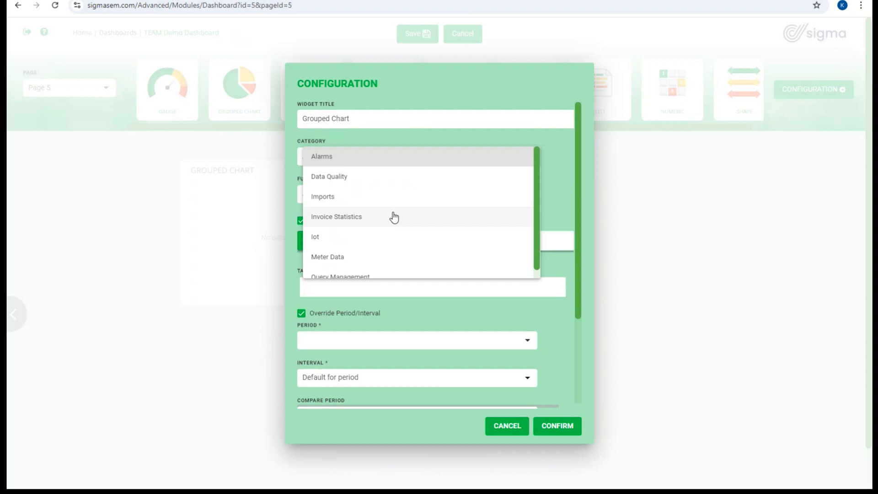
{"action": "left_click", "coordinate": [321, 156]}
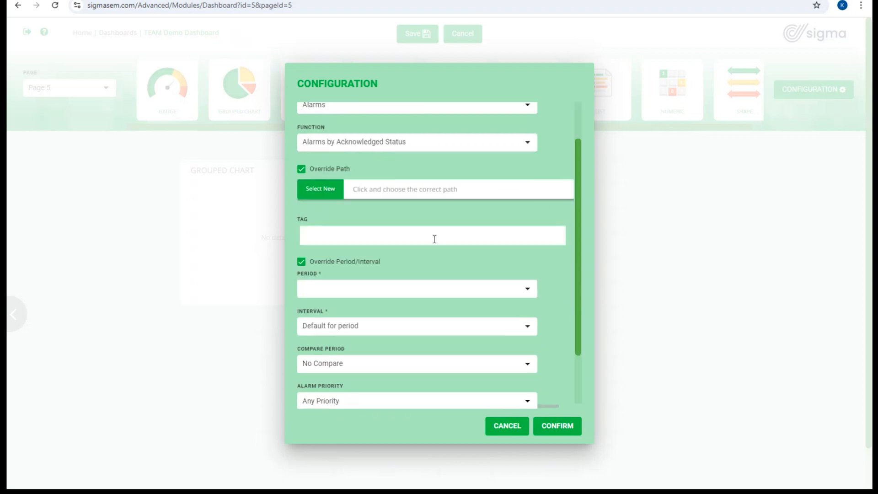
{"action": "scroll", "scroll_direction": "down", "scroll_amount": 3}
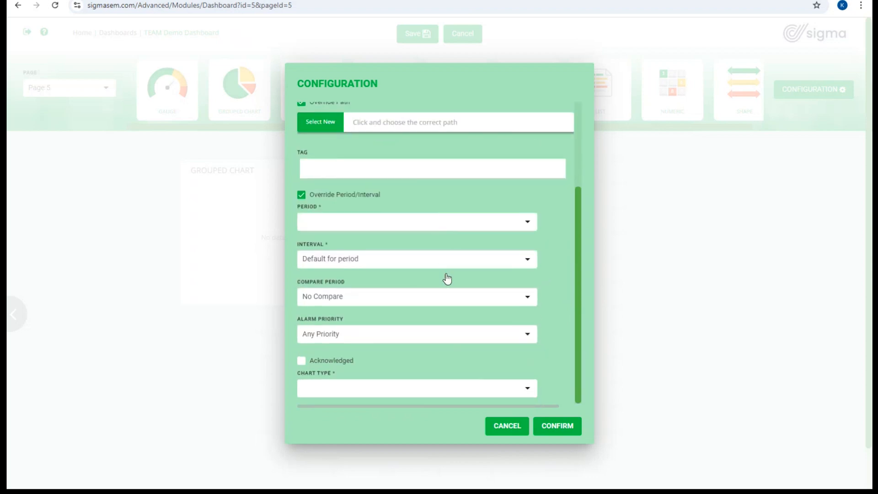
{"action": "mouse_move", "coordinate": [408, 149]}
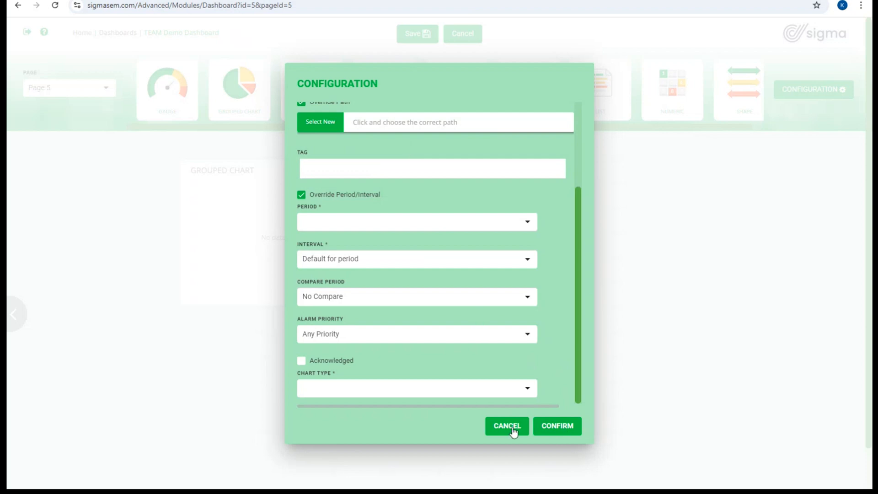
{"action": "left_click", "coordinate": [506, 426]}
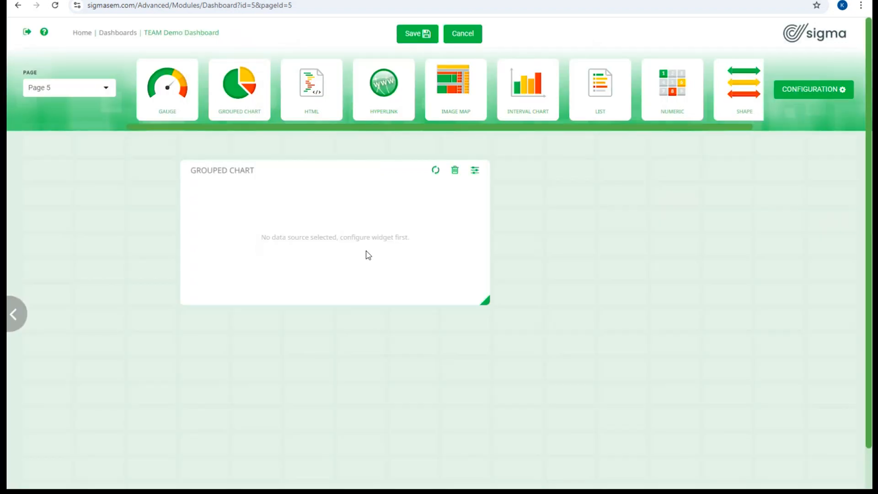
{"action": "mouse_move", "coordinate": [454, 170]}
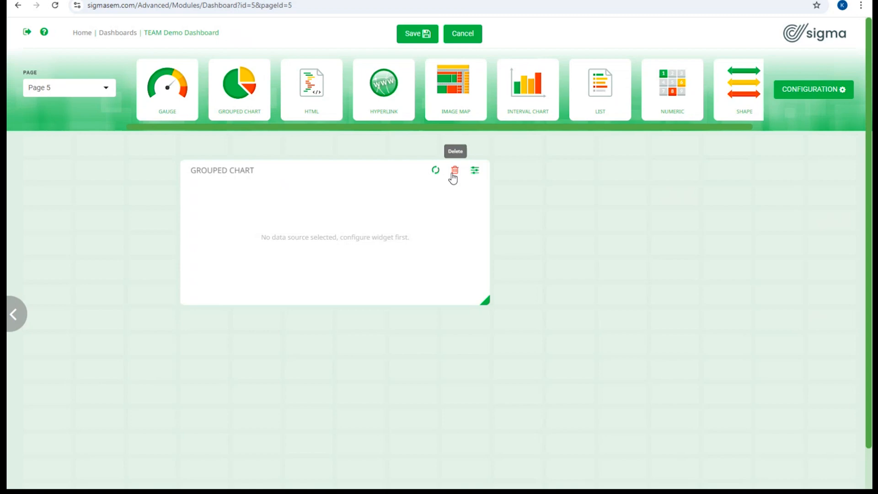
Delete the Grouped Chart widget from Page 5, confirming with Yes
{"action": "left_click", "coordinate": [455, 169]}
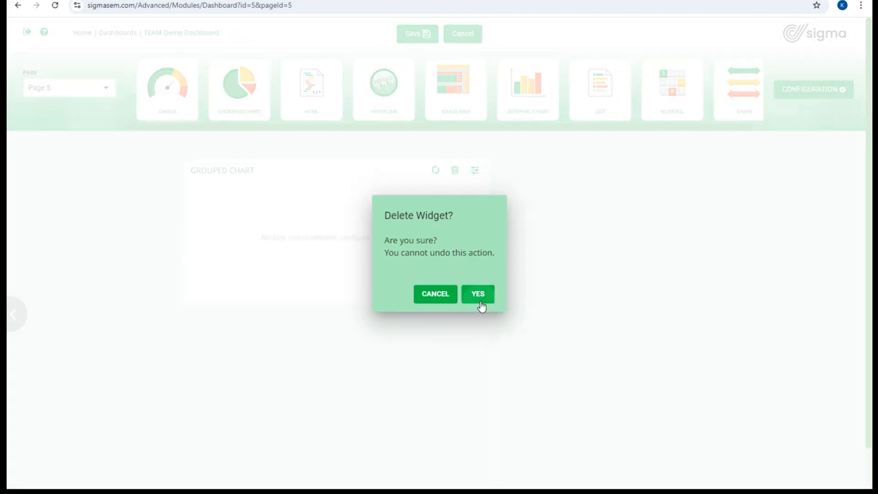
{"action": "left_click", "coordinate": [477, 294]}
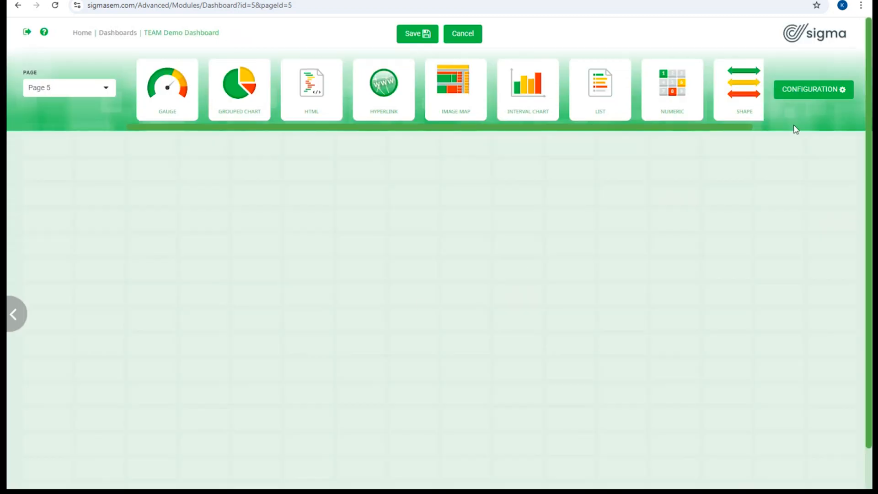
{"action": "mouse_move", "coordinate": [812, 89]}
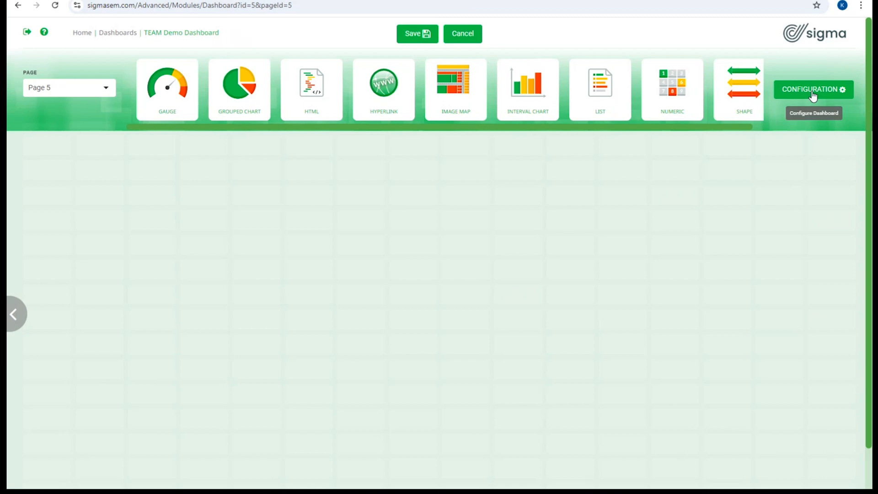
Browse the dashboard Configuration themes, cancel unchanged, and save the TEAM Demo Dashboard
{"action": "left_click", "coordinate": [812, 89]}
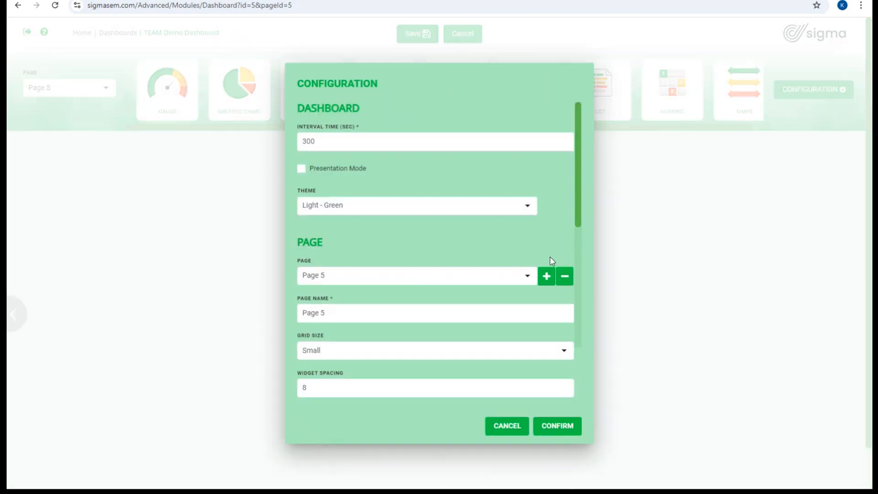
{"action": "left_click", "coordinate": [416, 205]}
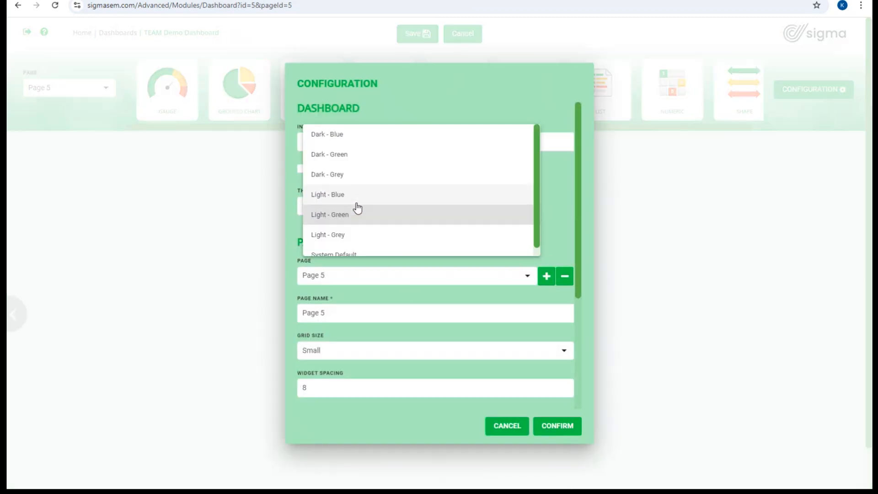
{"action": "scroll", "scroll_direction": "down", "scroll_amount": 3}
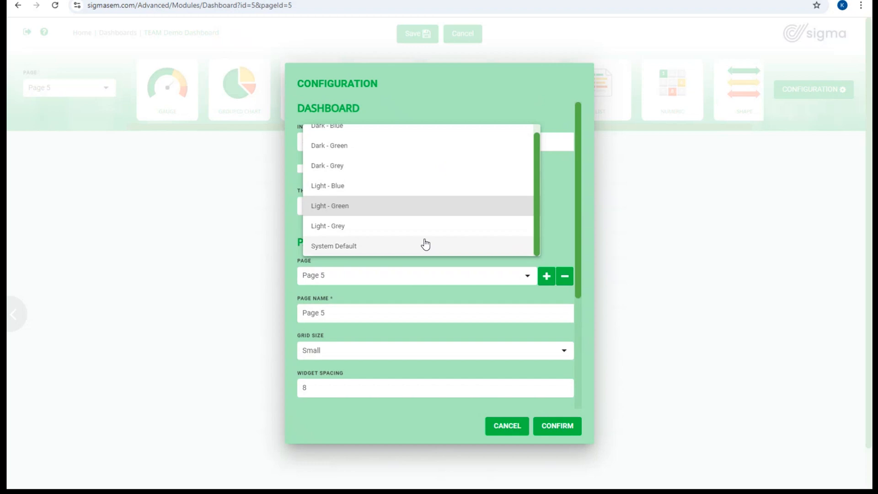
{"action": "left_click", "coordinate": [329, 205]}
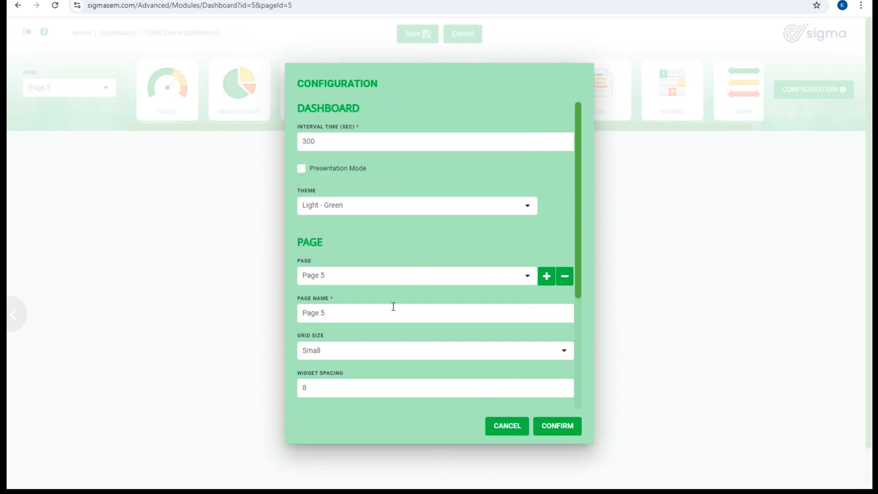
{"action": "mouse_move", "coordinate": [381, 311]}
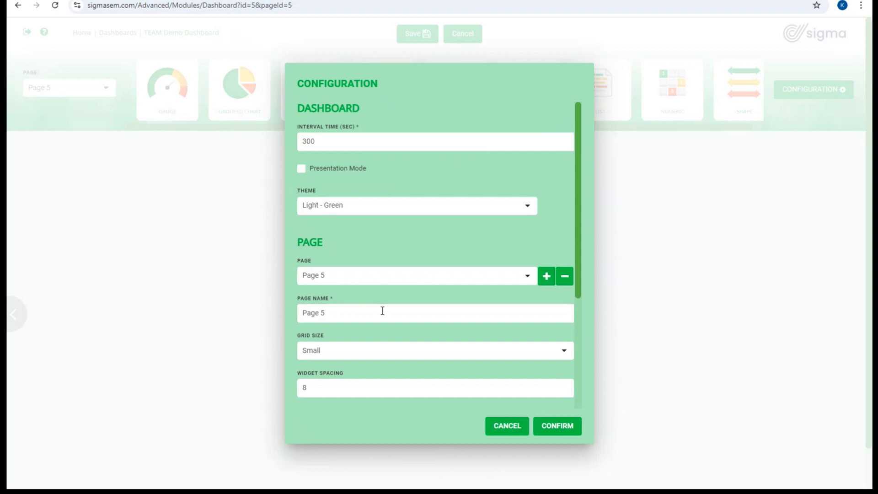
{"action": "scroll", "scroll_direction": "down", "scroll_amount": 3}
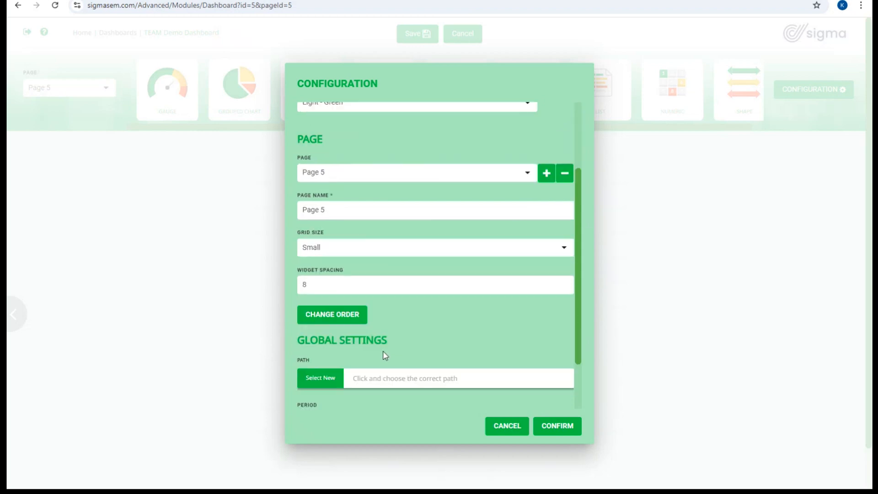
{"action": "scroll", "scroll_direction": "down", "scroll_amount": 3}
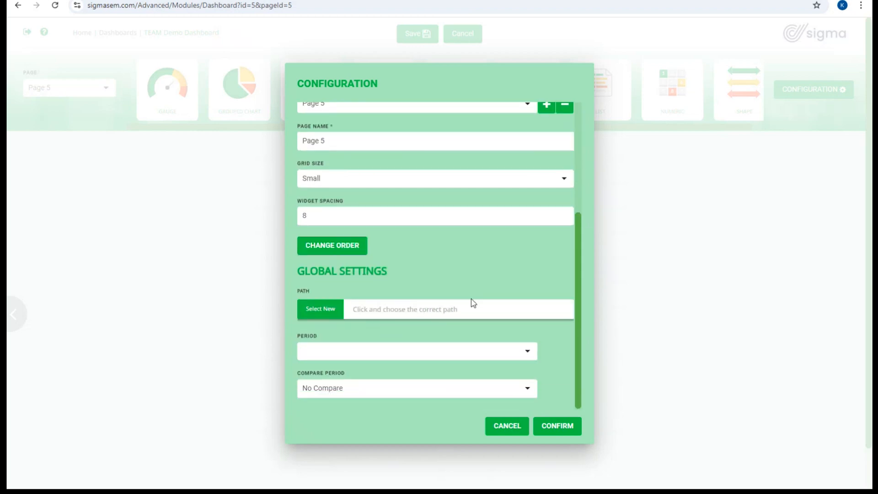
{"action": "mouse_move", "coordinate": [520, 435]}
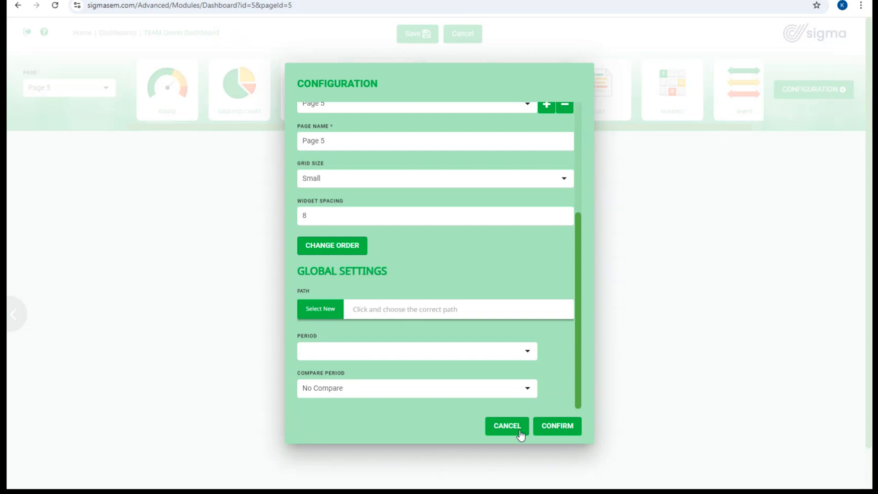
{"action": "left_click", "coordinate": [506, 426]}
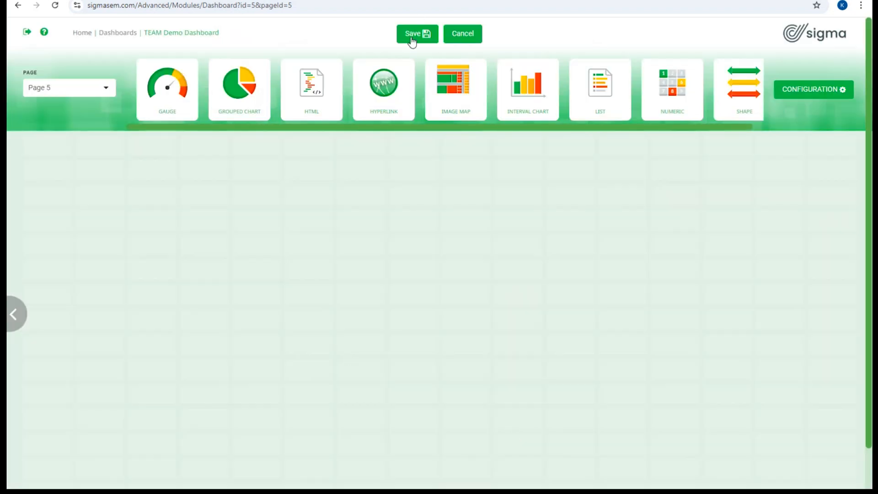
{"action": "left_click", "coordinate": [417, 33]}
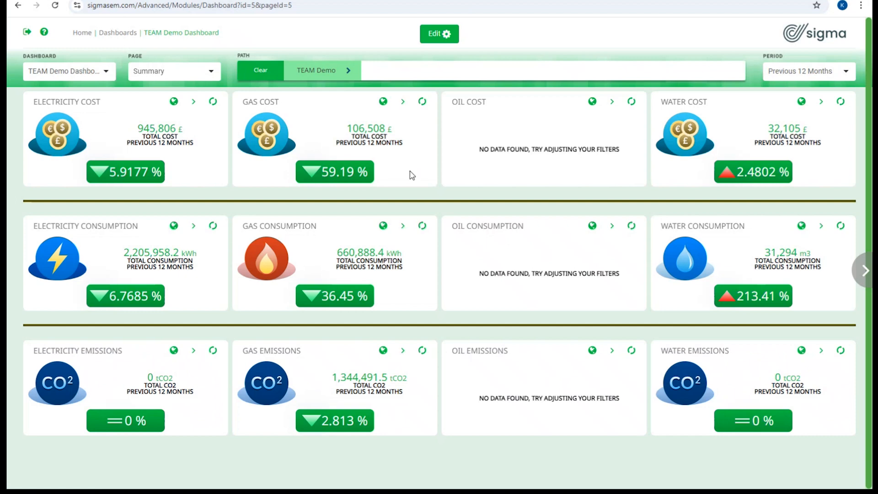
{"action": "mouse_move", "coordinate": [592, 252]}
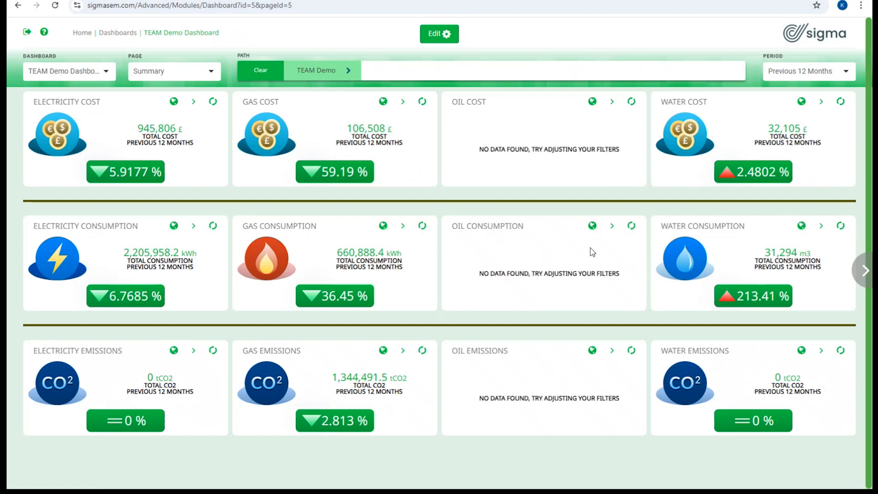
{"action": "mouse_move", "coordinate": [373, 225]}
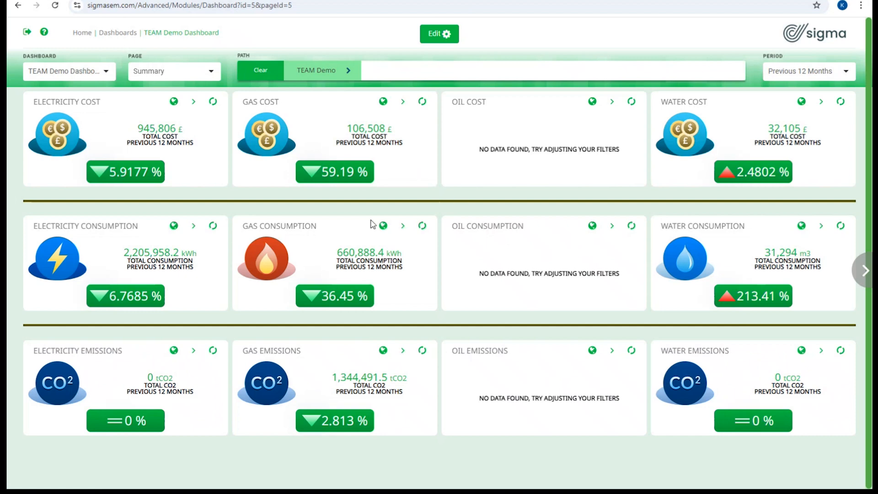
{"action": "mouse_move", "coordinate": [26, 32]}
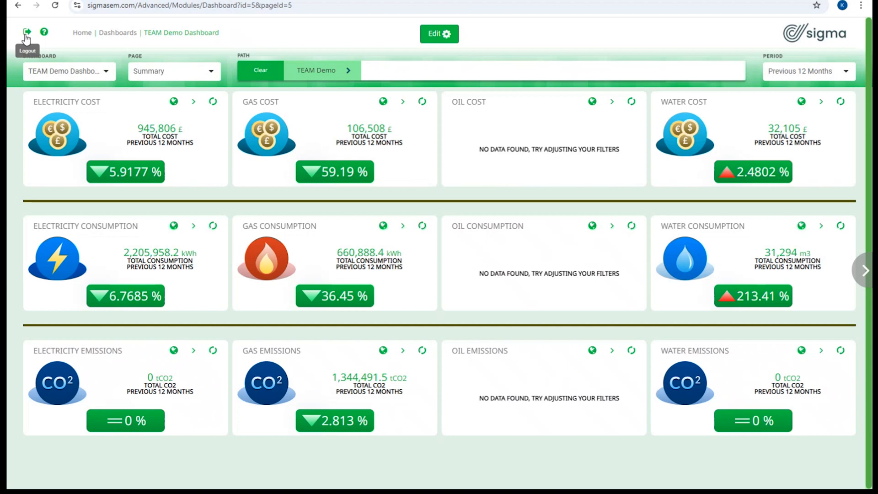
{"action": "mouse_move", "coordinate": [44, 32]}
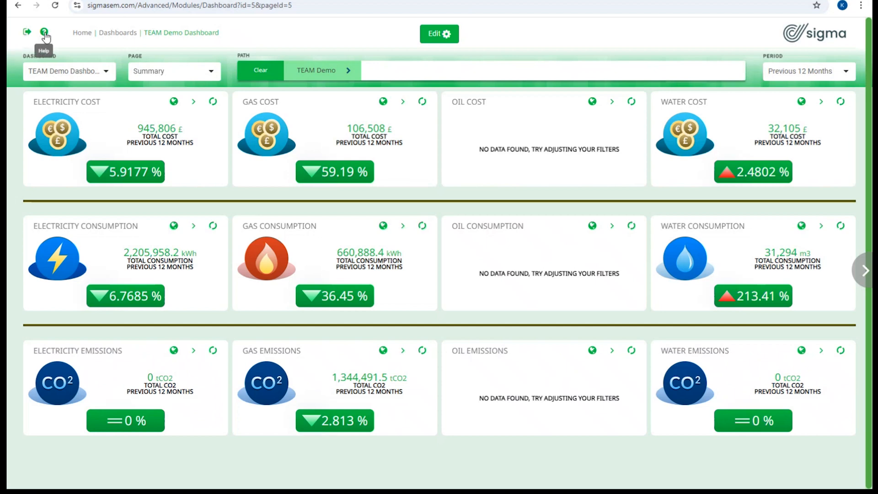
{"action": "mouse_move", "coordinate": [82, 32]}
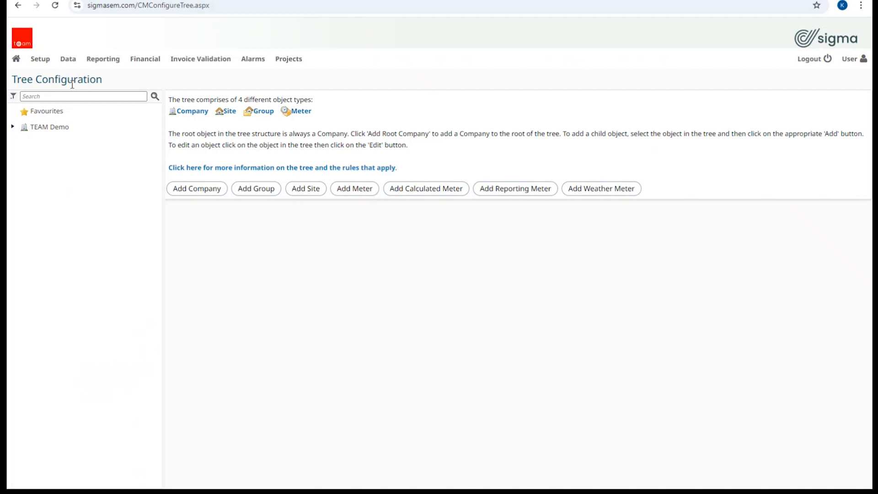
Open the Setup menu, glance at the User menu, then reopen Setup
{"action": "left_click", "coordinate": [40, 58]}
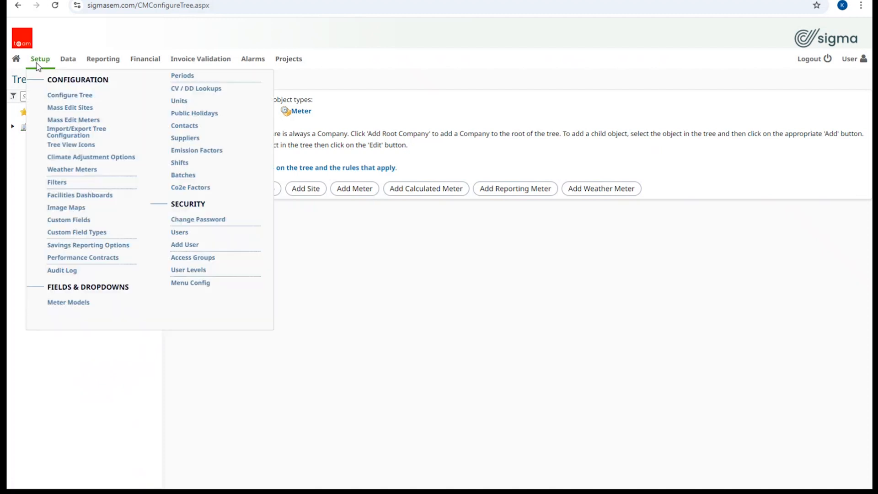
{"action": "left_click", "coordinate": [850, 59]}
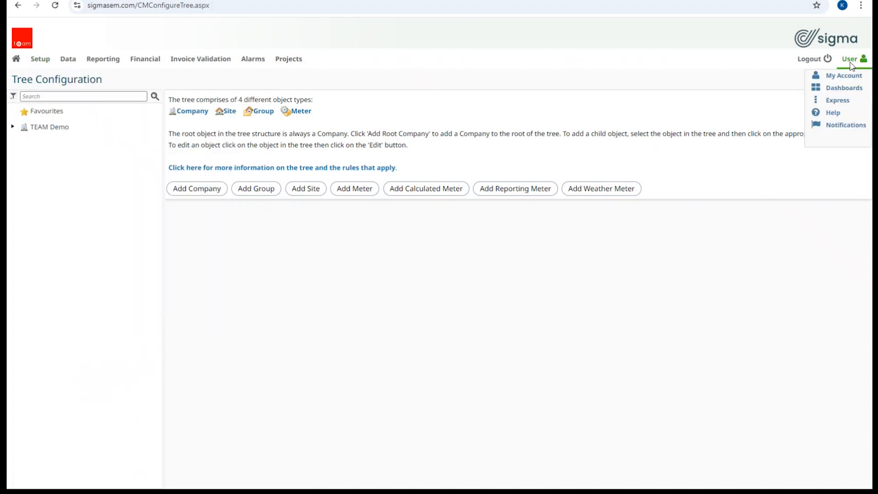
{"action": "mouse_move", "coordinate": [843, 75]}
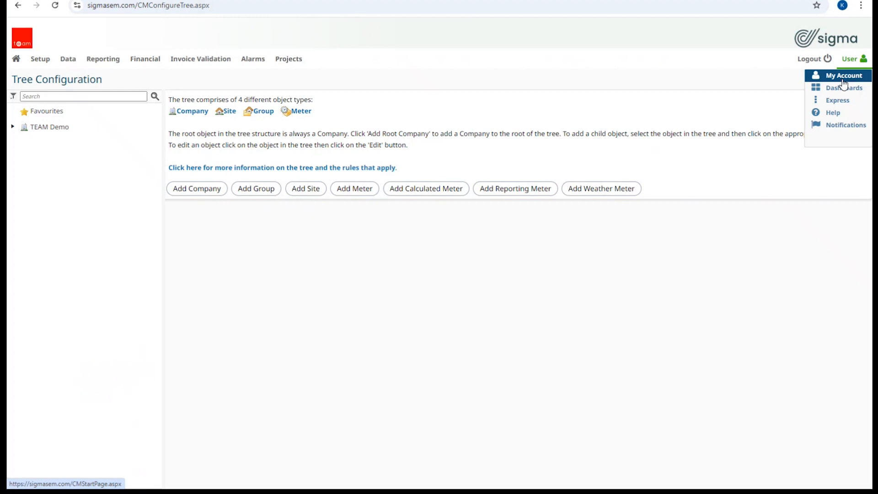
{"action": "left_click", "coordinate": [40, 58]}
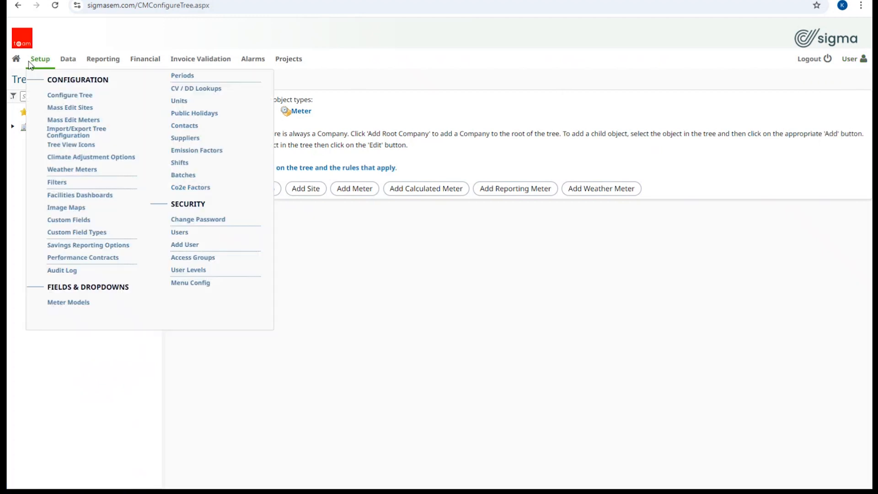
{"action": "mouse_move", "coordinate": [64, 98]}
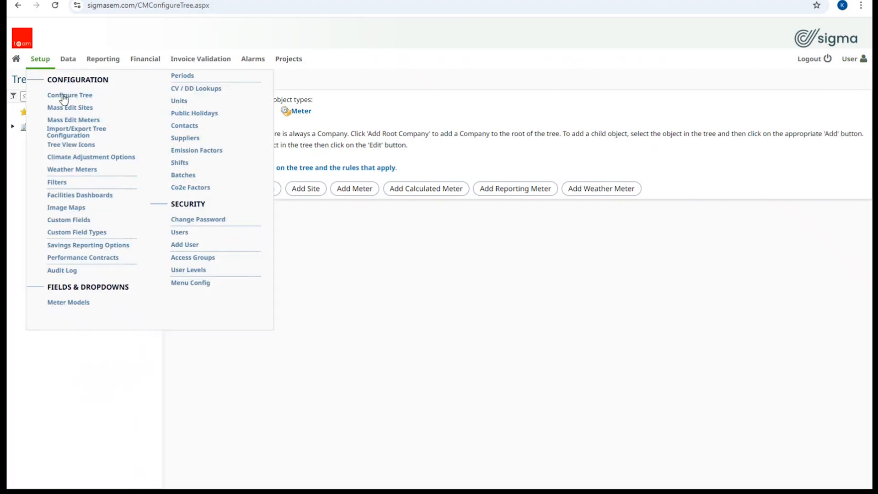
{"action": "mouse_move", "coordinate": [80, 194]}
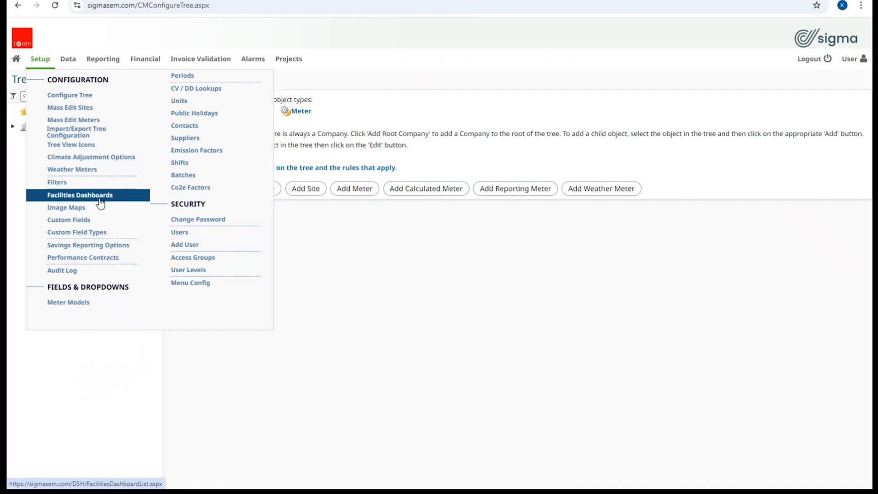
Open Facilities Dashboards, start then abandon a new dashboard, and select existing dashboard entries
{"action": "left_click", "coordinate": [80, 195]}
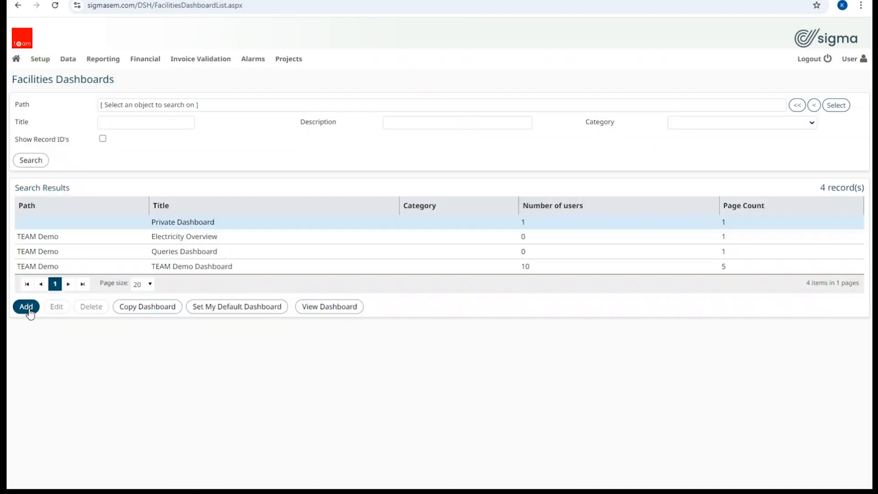
{"action": "left_click", "coordinate": [26, 306]}
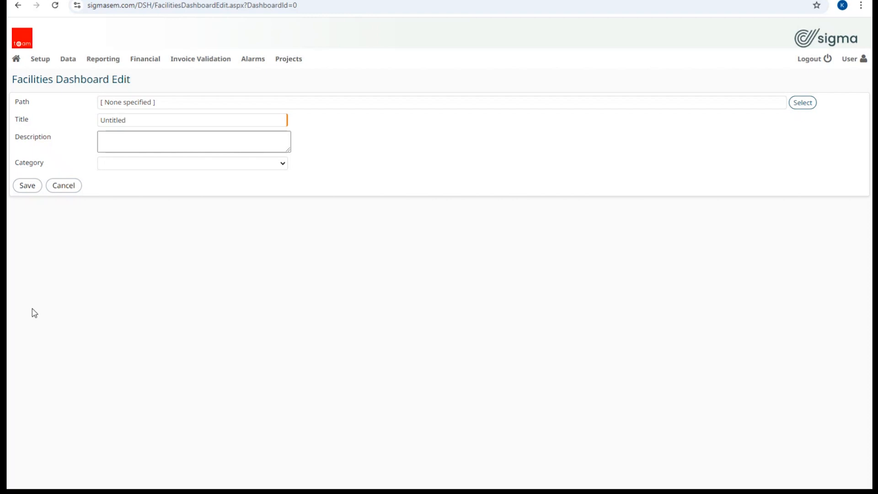
{"action": "mouse_move", "coordinate": [83, 189]}
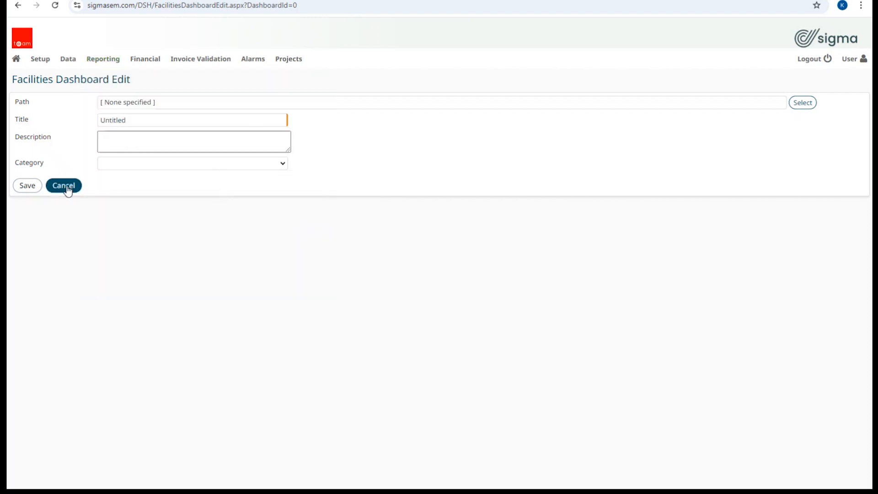
{"action": "mouse_move", "coordinate": [254, 162]}
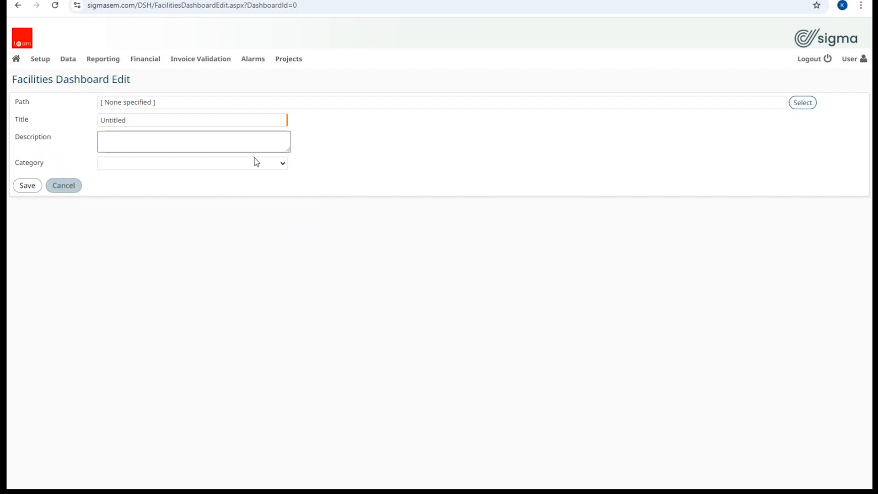
{"action": "mouse_move", "coordinate": [63, 185]}
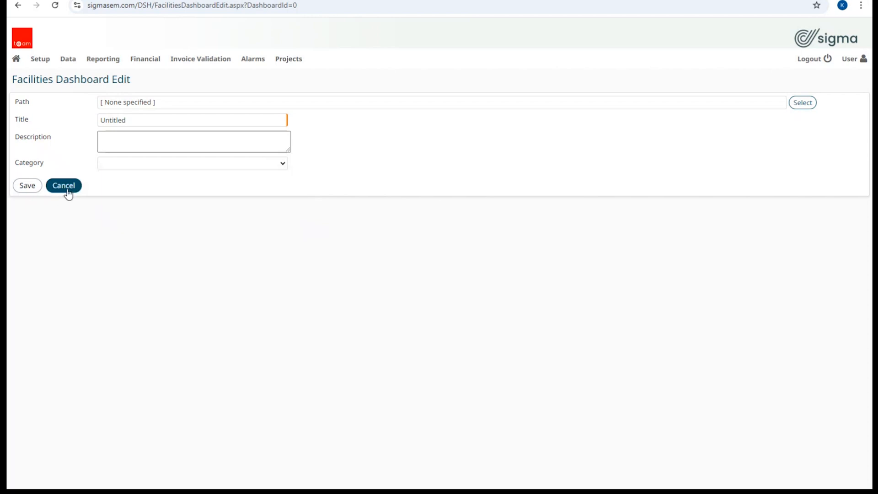
{"action": "left_click", "coordinate": [63, 185]}
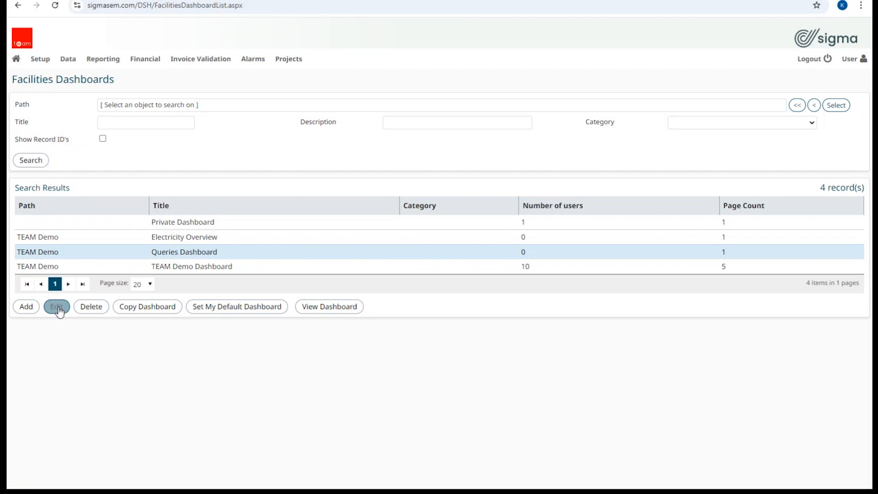
{"action": "left_click", "coordinate": [56, 306]}
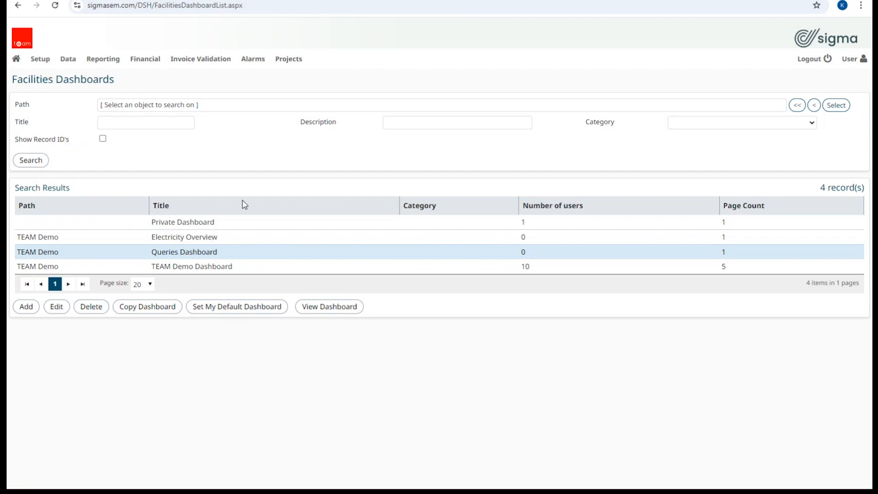
{"action": "mouse_move", "coordinate": [243, 367]}
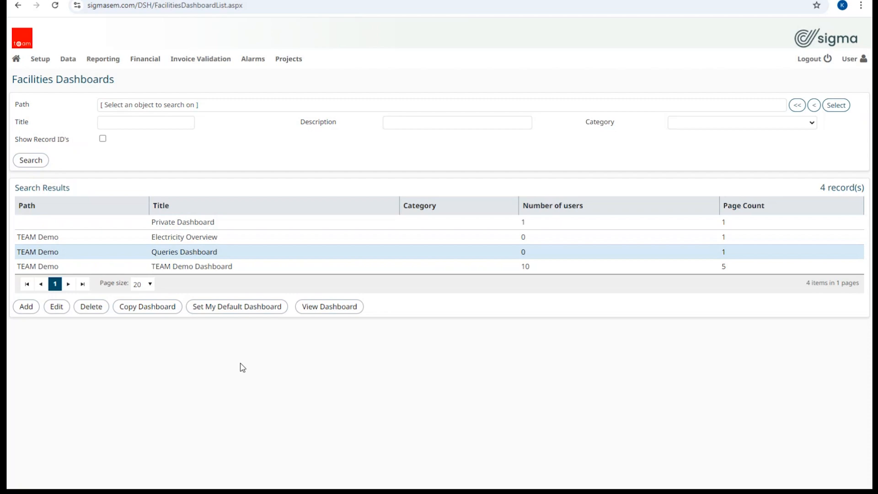
{"action": "left_click", "coordinate": [182, 221]}
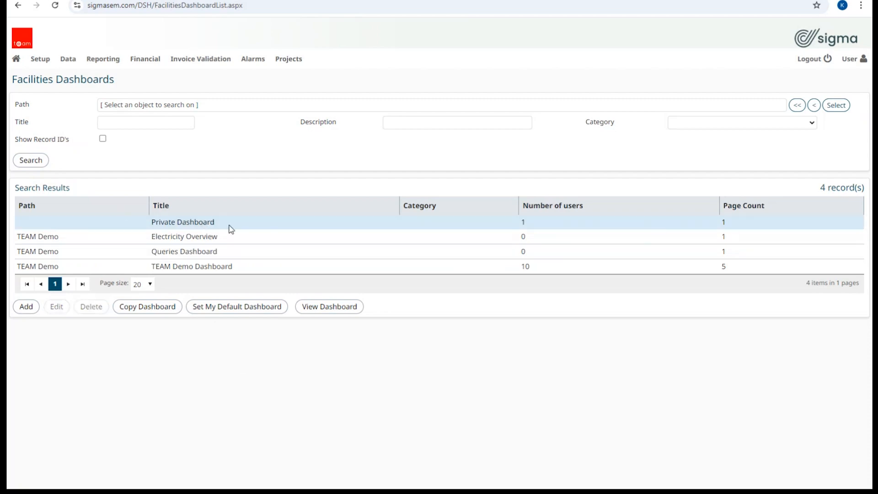
{"action": "mouse_move", "coordinate": [78, 300]}
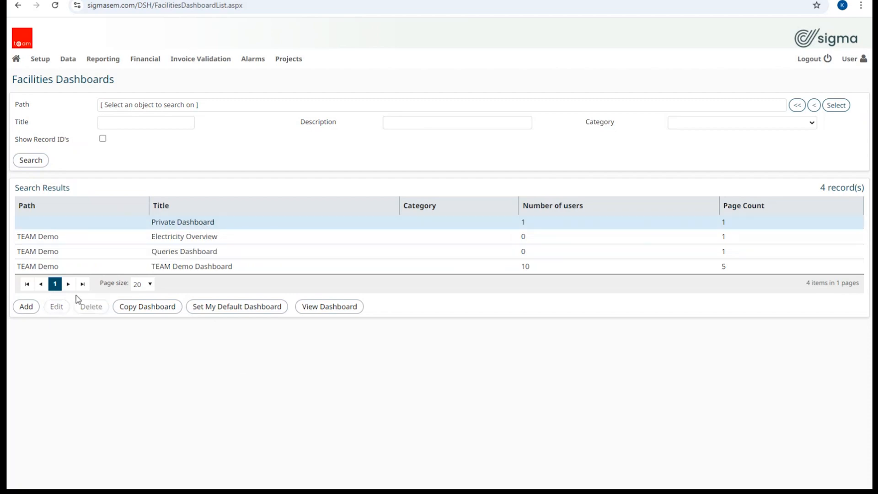
{"action": "mouse_move", "coordinate": [238, 413]}
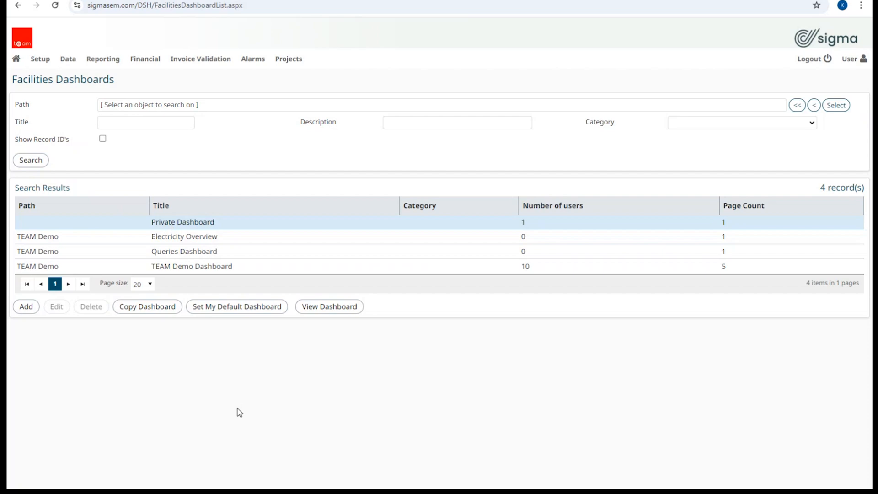
{"action": "mouse_move", "coordinate": [264, 433]}
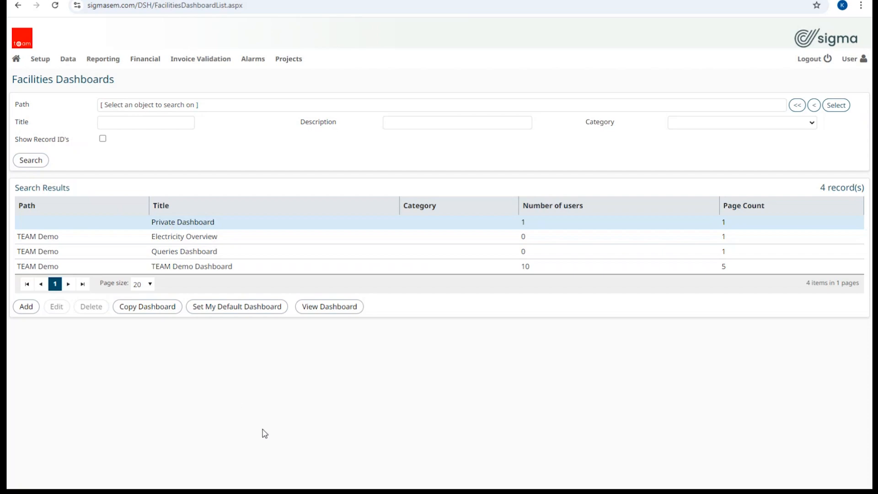
{"action": "mouse_move", "coordinate": [252, 335]}
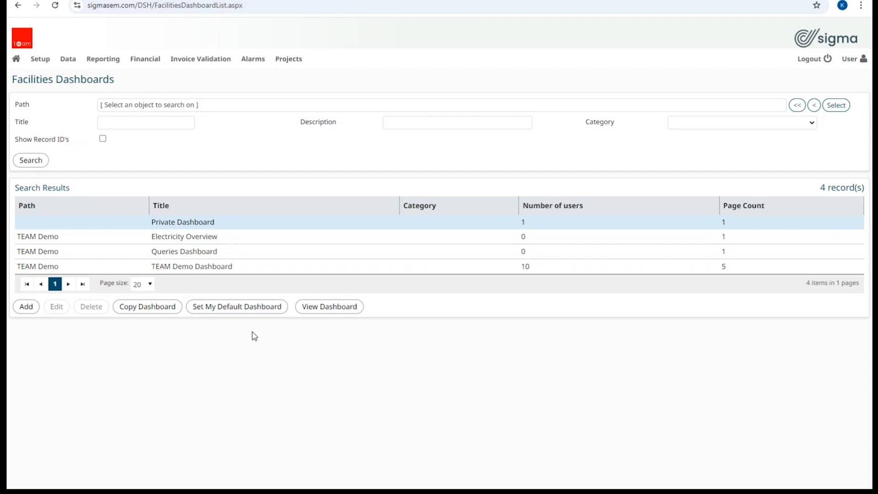
{"action": "left_click", "coordinate": [191, 267]}
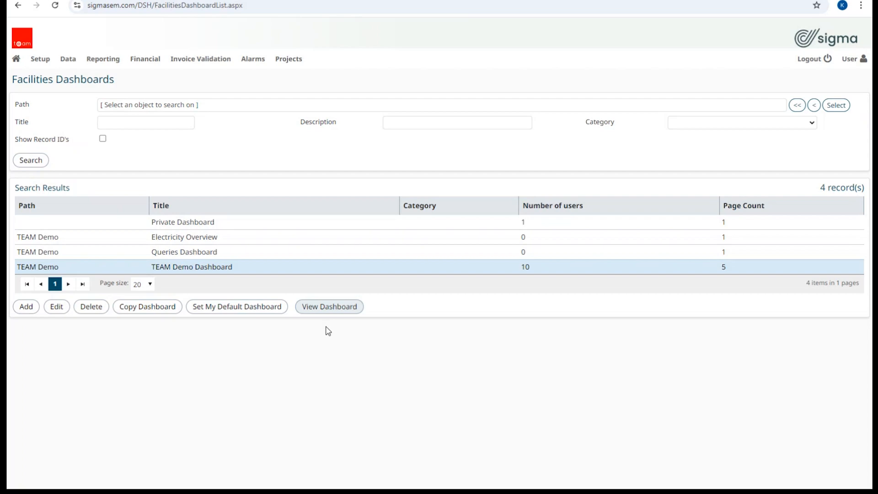
{"action": "mouse_move", "coordinate": [78, 90]}
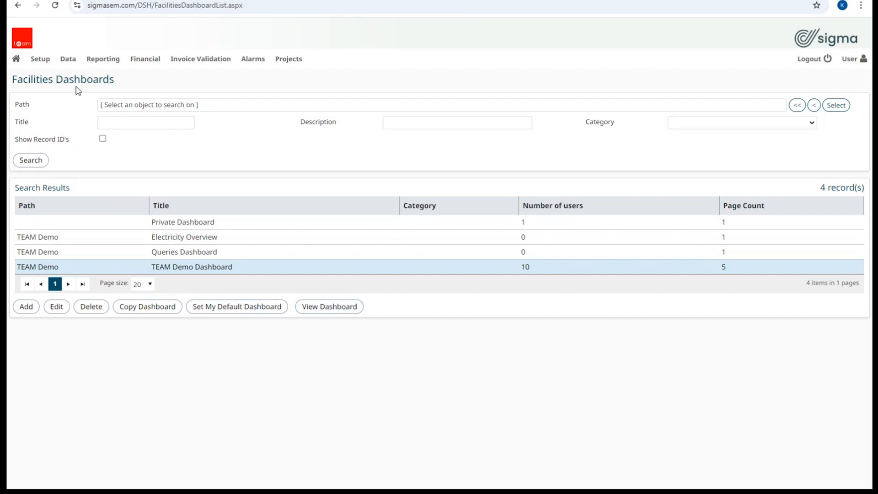
Switch from the empty Private Dashboard to the TEAM Demo Dashboard's cost and emissions summary
{"action": "left_click", "coordinate": [40, 59]}
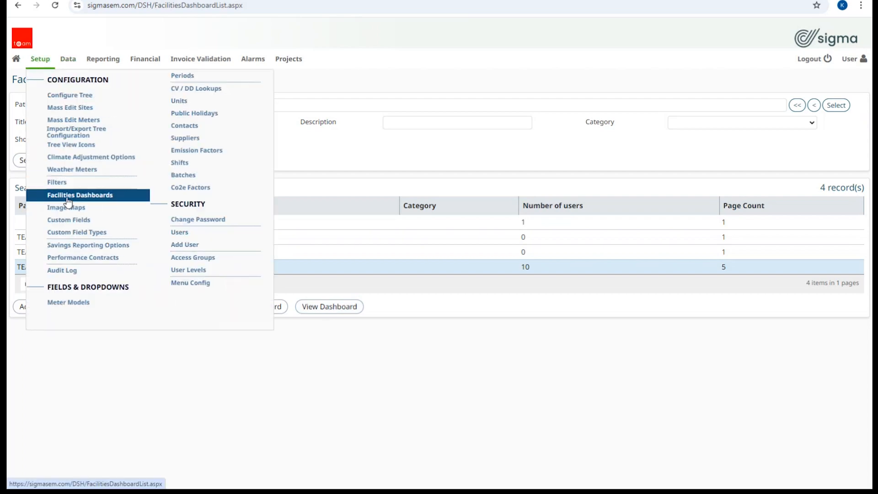
{"action": "left_click", "coordinate": [851, 58]}
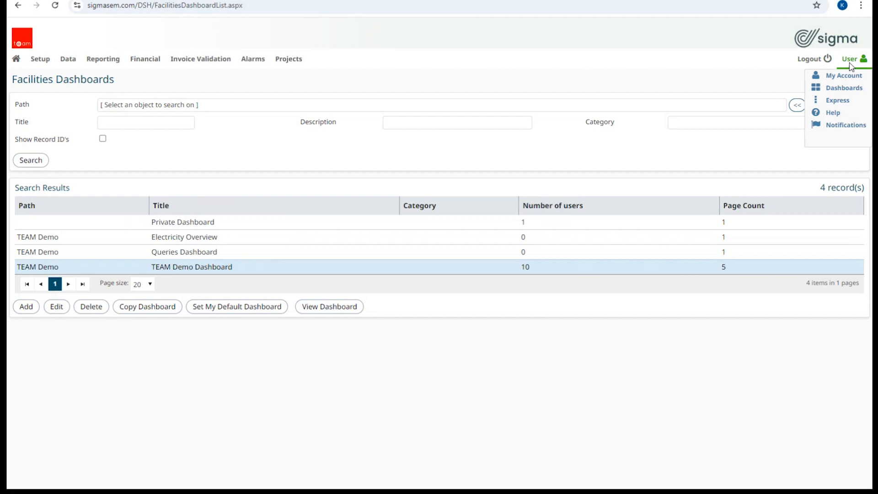
{"action": "mouse_move", "coordinate": [844, 88]}
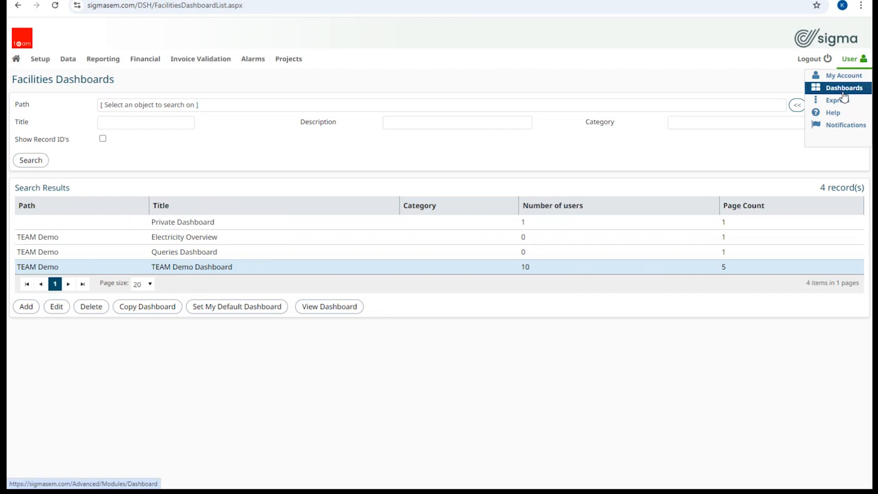
{"action": "left_click", "coordinate": [842, 87]}
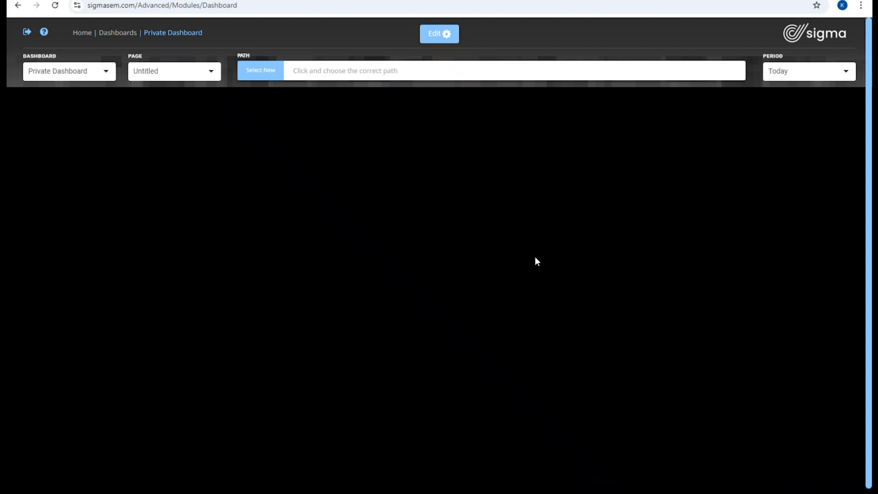
{"action": "mouse_move", "coordinate": [472, 261]}
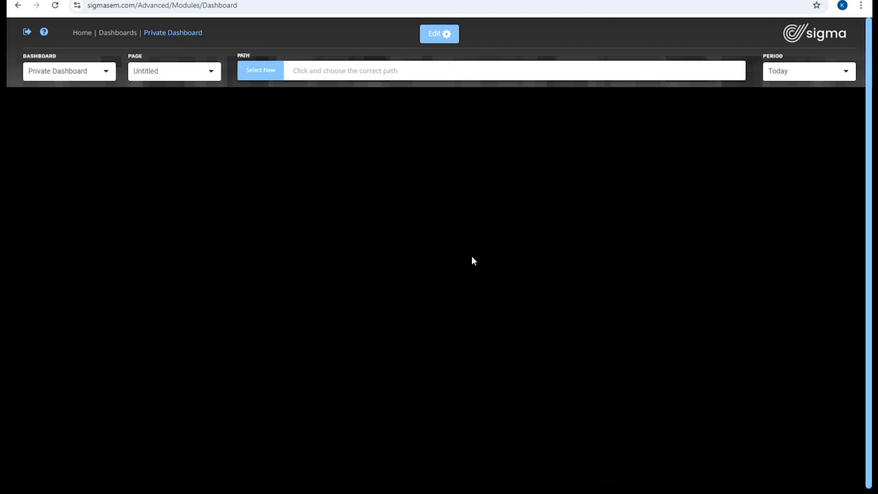
{"action": "mouse_move", "coordinate": [95, 95]}
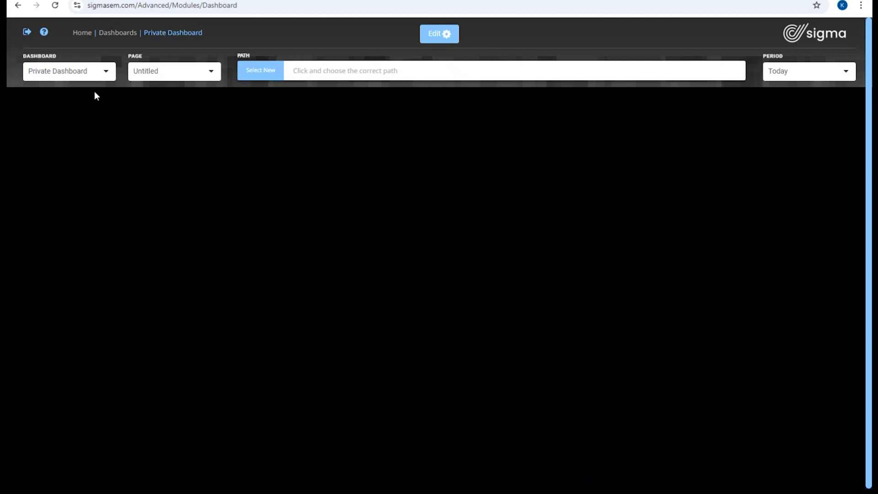
{"action": "left_click", "coordinate": [68, 71]}
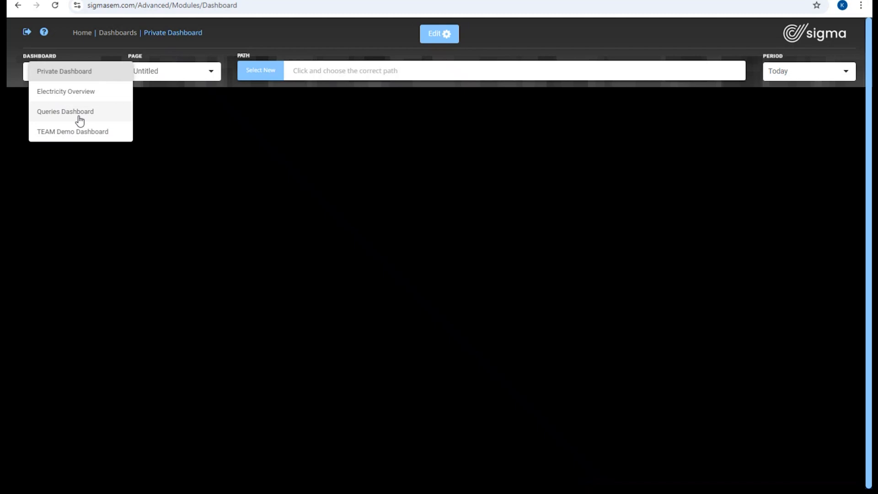
{"action": "left_click", "coordinate": [72, 131]}
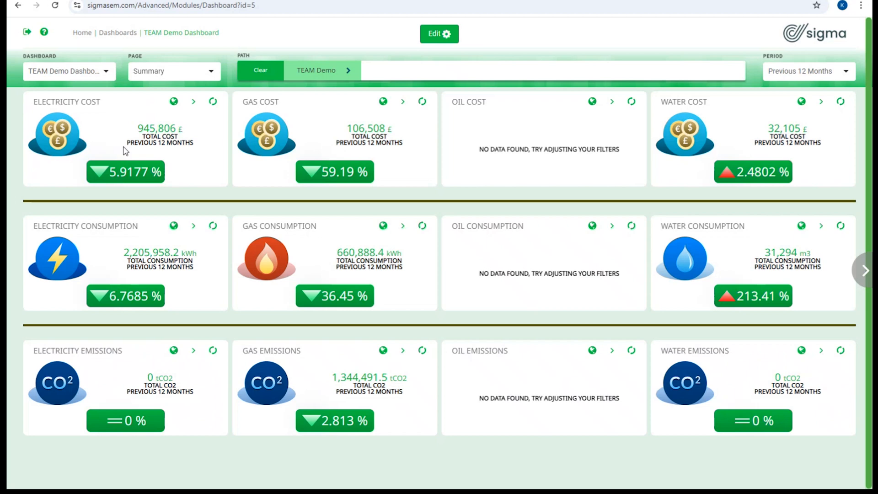
{"action": "mouse_move", "coordinate": [439, 34]}
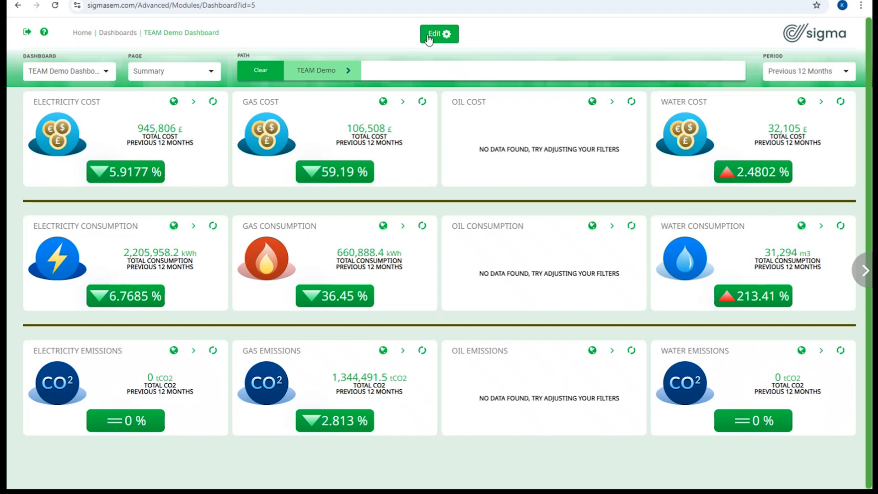
{"action": "left_click", "coordinate": [439, 33]}
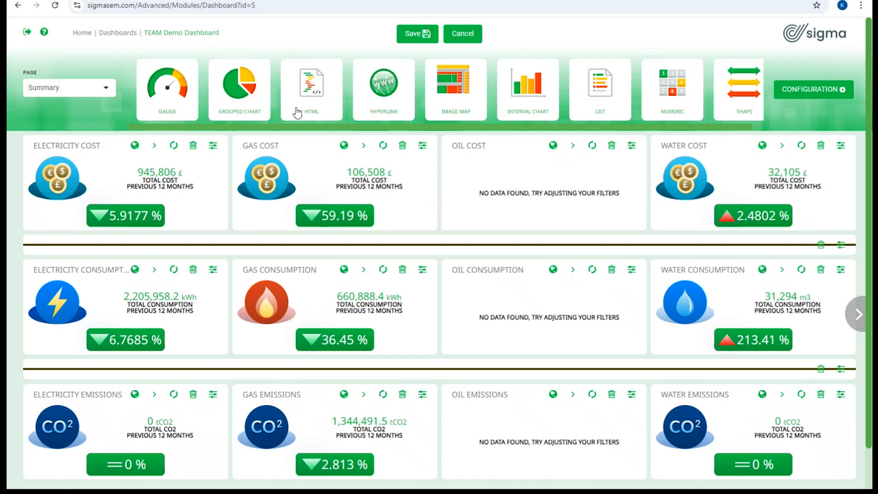
{"action": "mouse_move", "coordinate": [500, 98]}
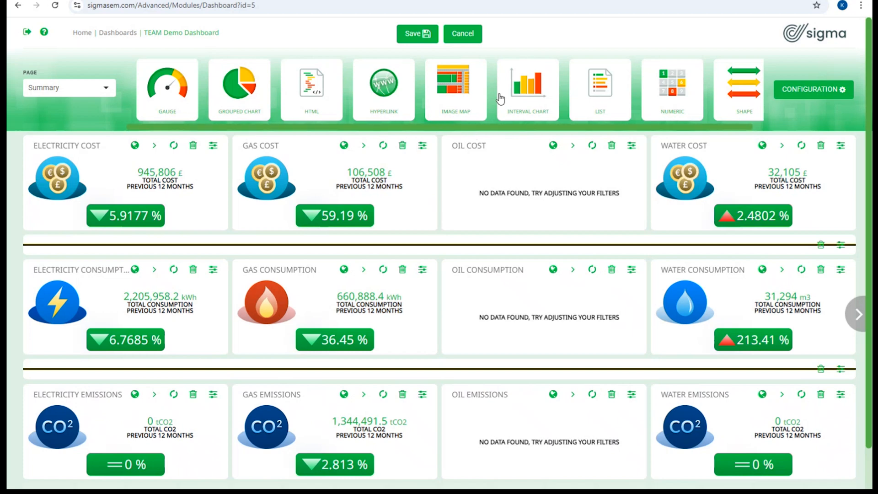
{"action": "mouse_move", "coordinate": [134, 131]}
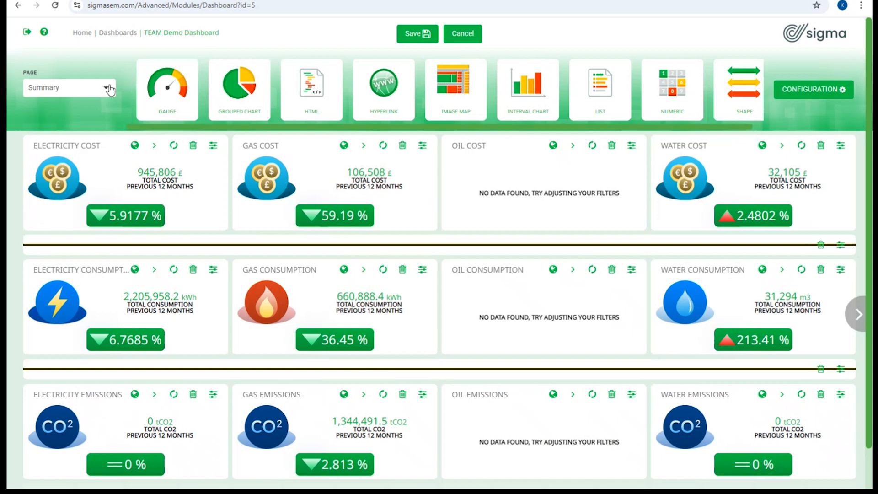
{"action": "mouse_move", "coordinate": [463, 34]}
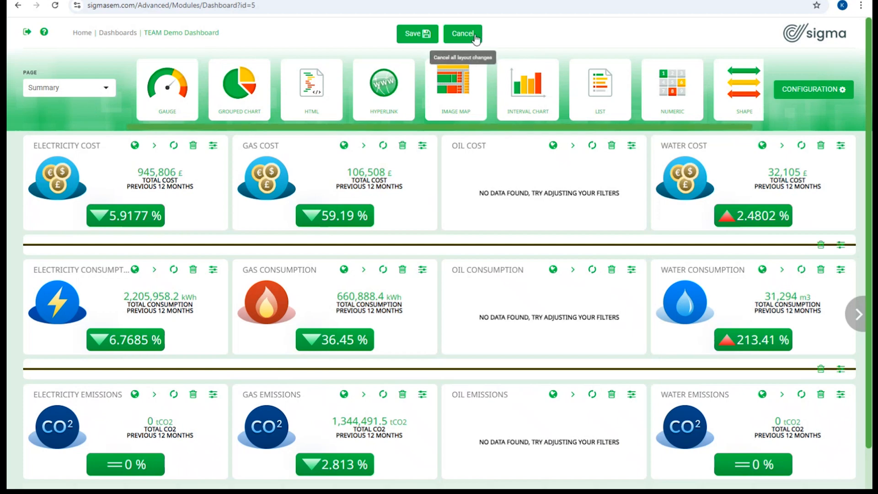
{"action": "left_click", "coordinate": [461, 34]}
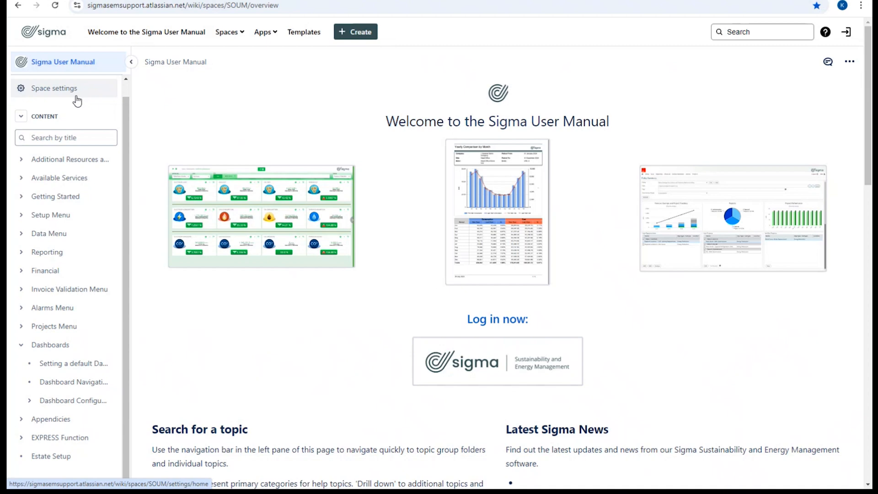
{"action": "mouse_move", "coordinate": [60, 344]}
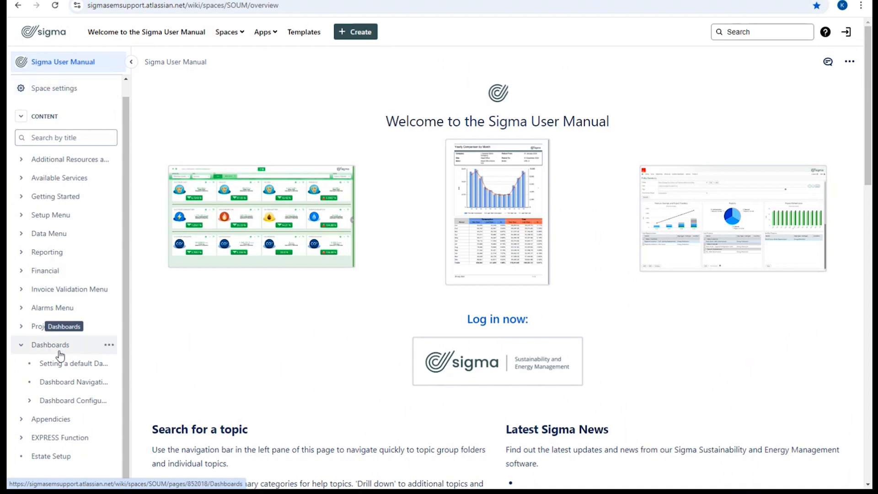
Visit the 'Setting a default Dashboard' and 'Dashboard Navigation' help pages in the user manual
{"action": "scroll", "scroll_direction": "down", "scroll_amount": 3}
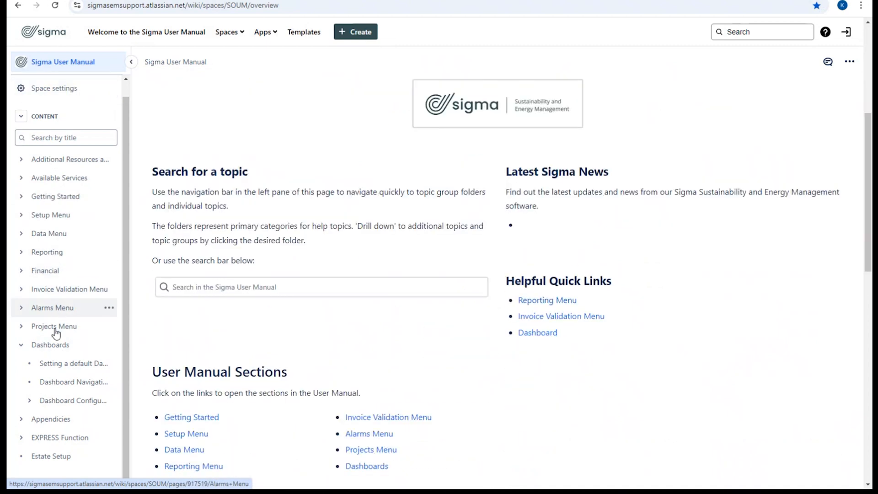
{"action": "left_click", "coordinate": [73, 363]}
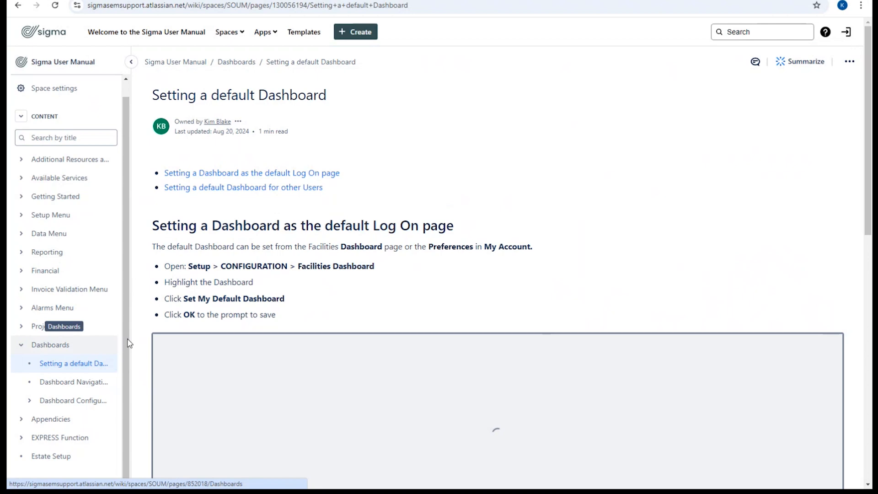
{"action": "scroll", "scroll_direction": "down", "scroll_amount": 3}
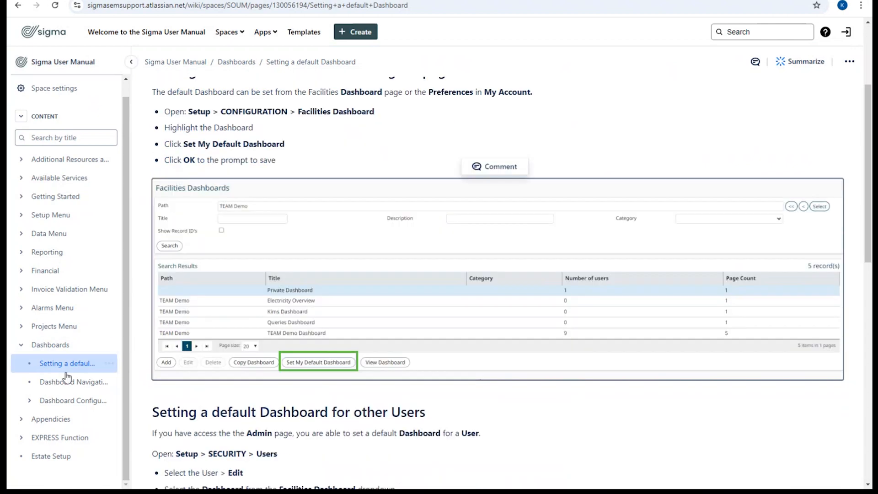
{"action": "left_click", "coordinate": [74, 382]}
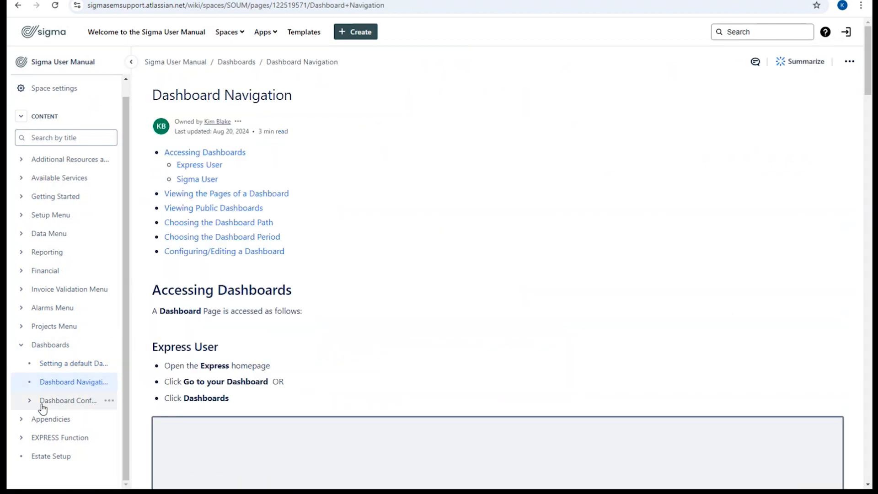
Read through the Dashboard Configuration help page on creating a dashboard
{"action": "left_click", "coordinate": [69, 399]}
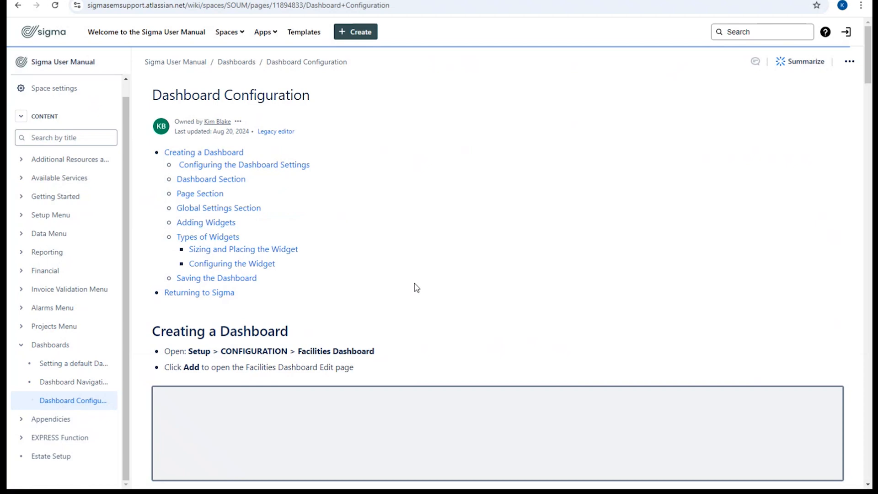
{"action": "scroll", "scroll_direction": "down", "scroll_amount": 3}
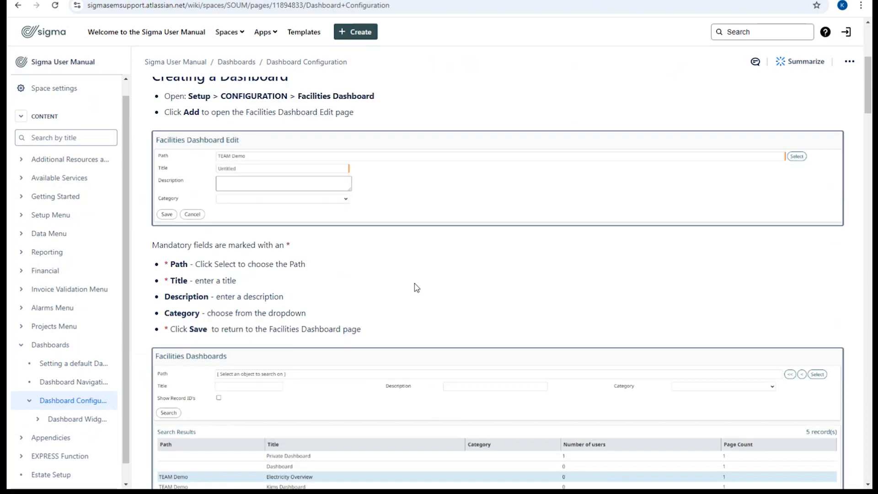
{"action": "scroll", "scroll_direction": "down", "scroll_amount": 3}
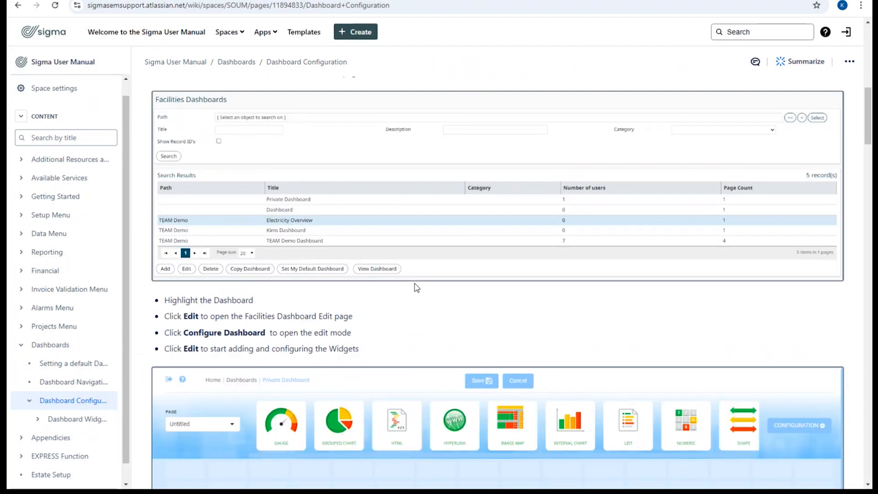
{"action": "scroll", "scroll_direction": "up", "scroll_amount": 3}
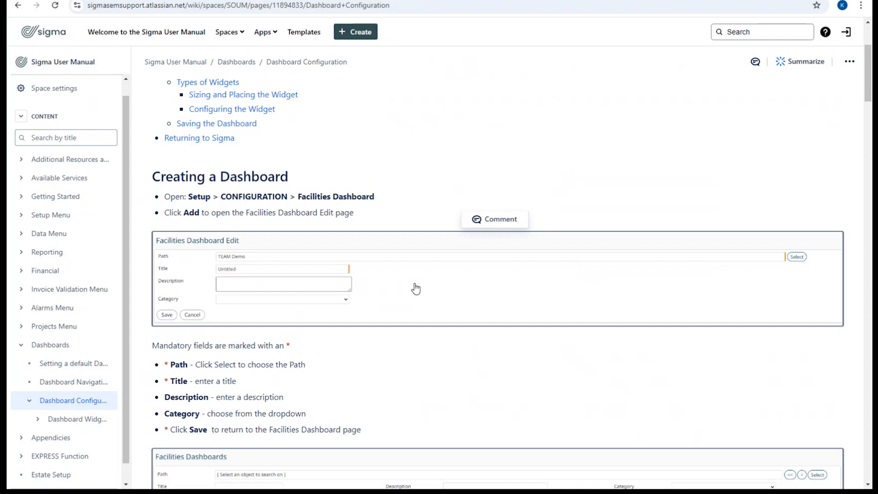
{"action": "scroll", "scroll_direction": "up", "scroll_amount": 3}
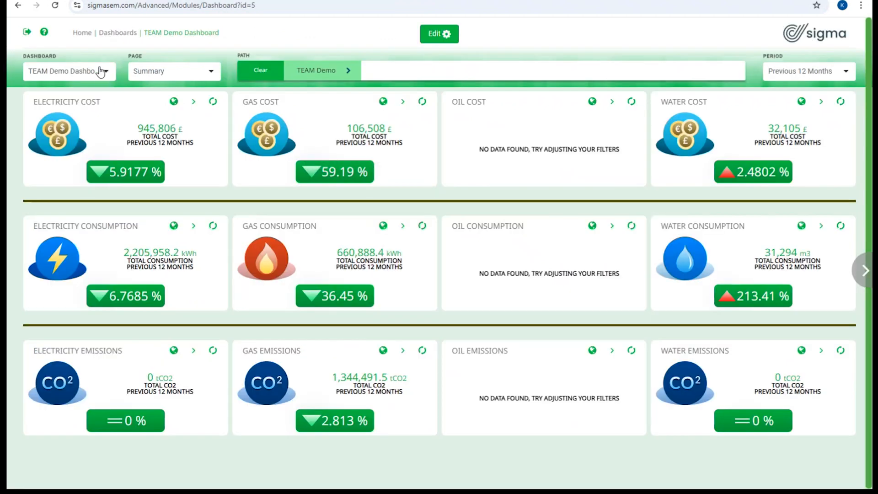
{"action": "mouse_move", "coordinate": [81, 33]}
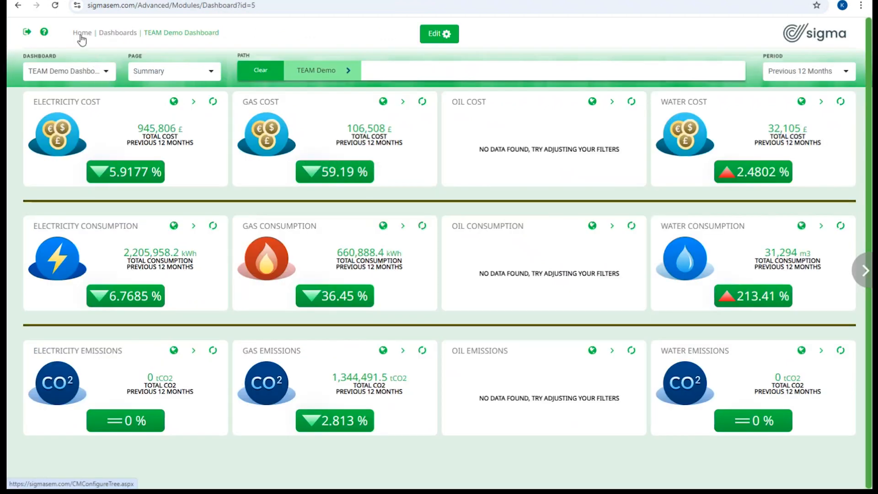